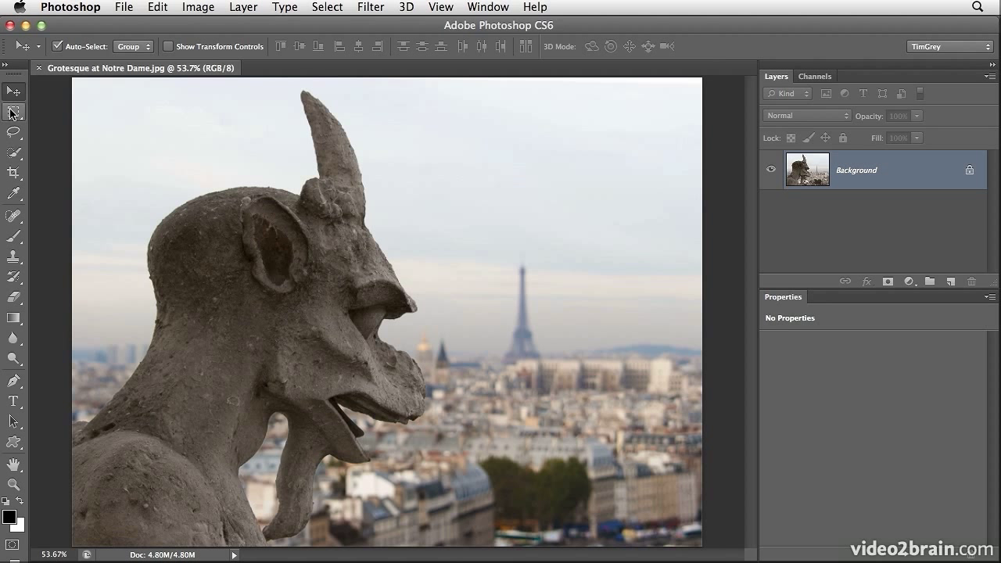
# Step: Select a rectangle over the gargoyle's head and the city with the Rectangular Marquee
pyautogui.click(9, 112)
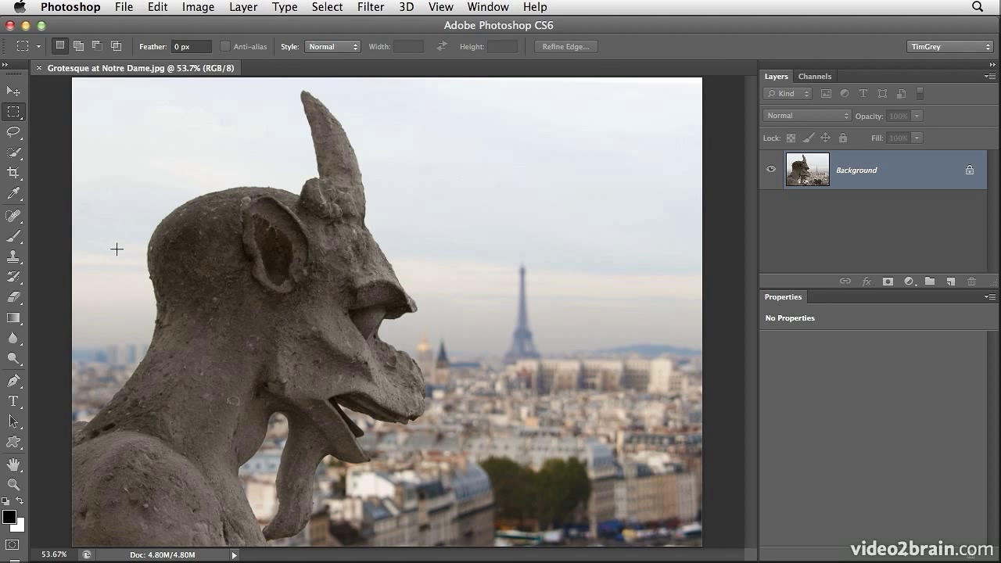
pyautogui.moveTo(117, 249); pyautogui.dragTo(538, 456)
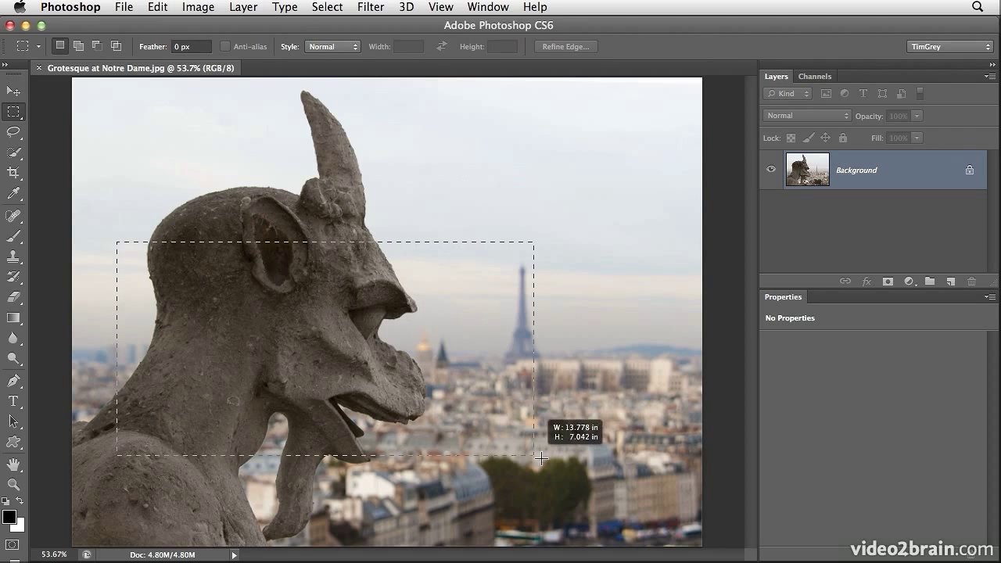
pyautogui.moveTo(541, 460); pyautogui.dragTo(646, 516)
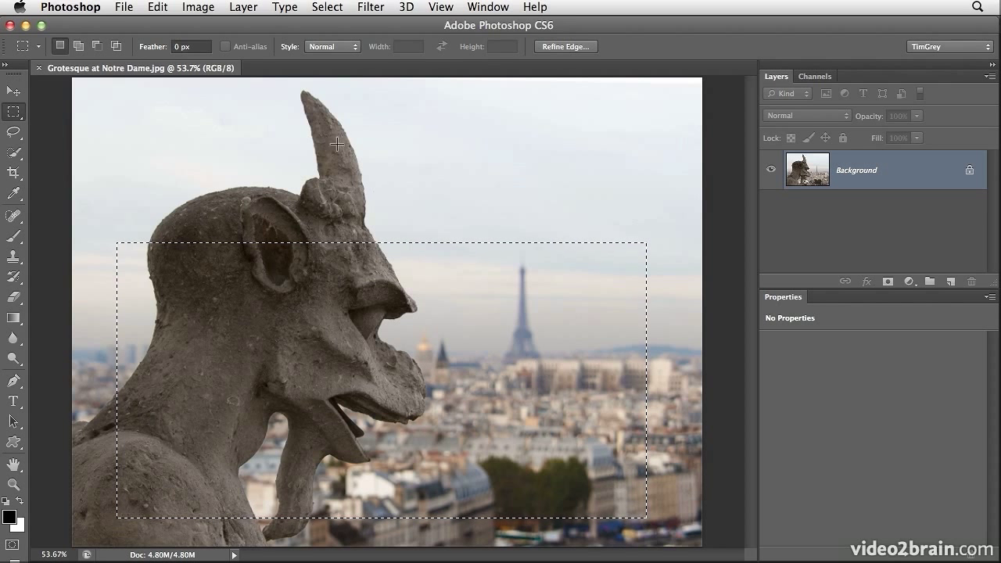
# Step: Transform the selection, rotating and skewing its top edge into a tilted outline
pyautogui.click(327, 6)
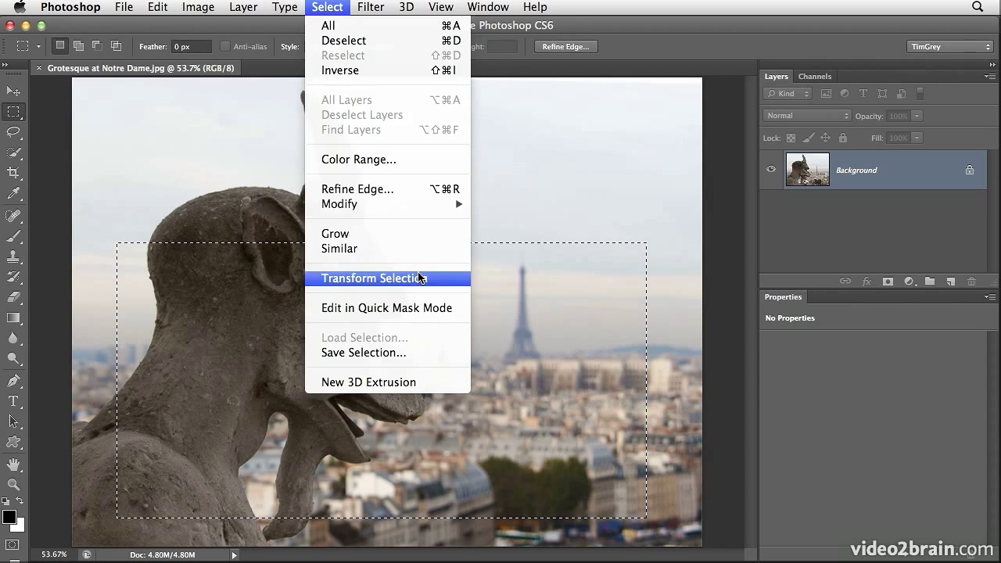
pyautogui.click(366, 278)
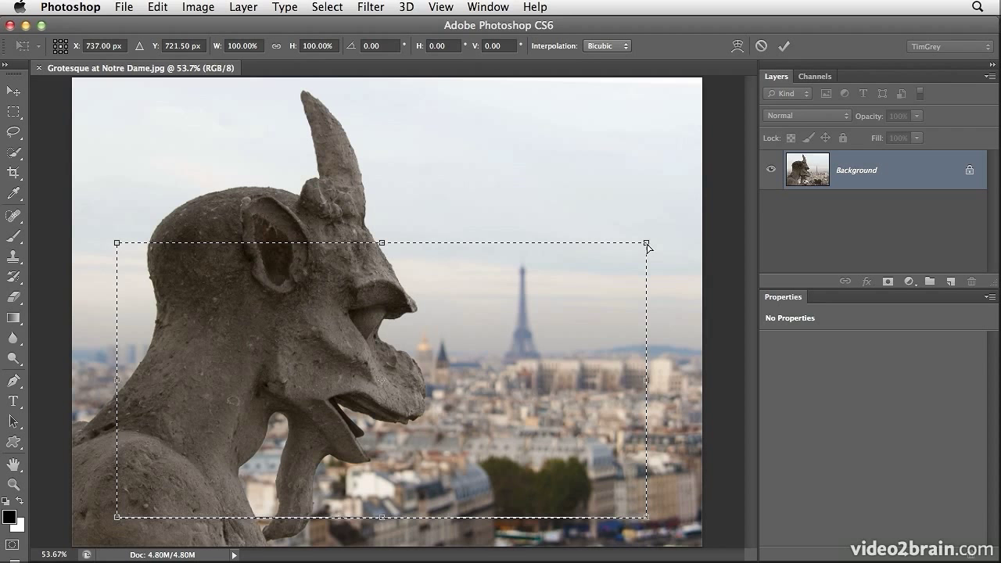
pyautogui.moveTo(646, 238); pyautogui.dragTo(646, 263)
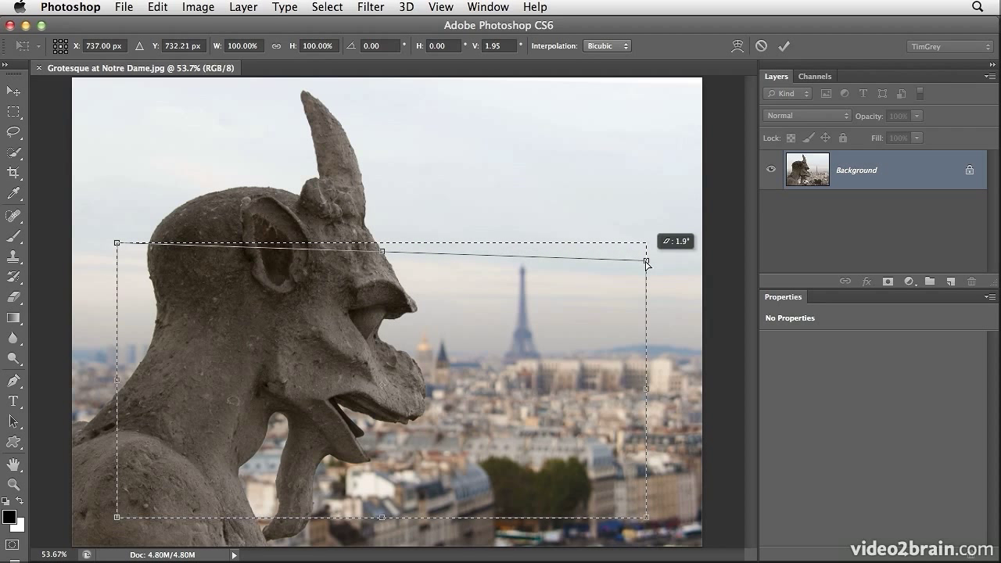
pyautogui.moveTo(646, 263); pyautogui.dragTo(646, 257)
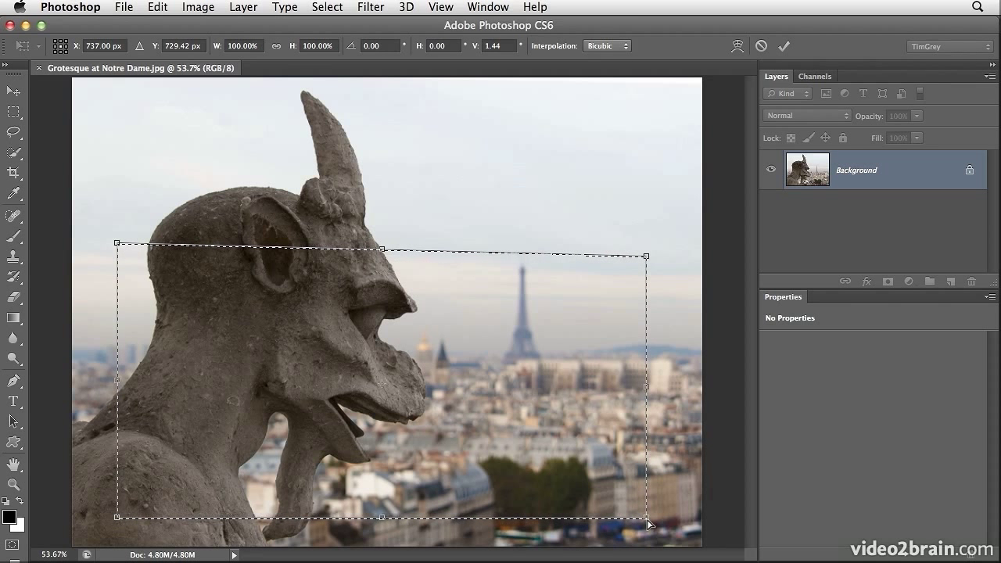
pyautogui.moveTo(649, 523); pyautogui.dragTo(651, 525)
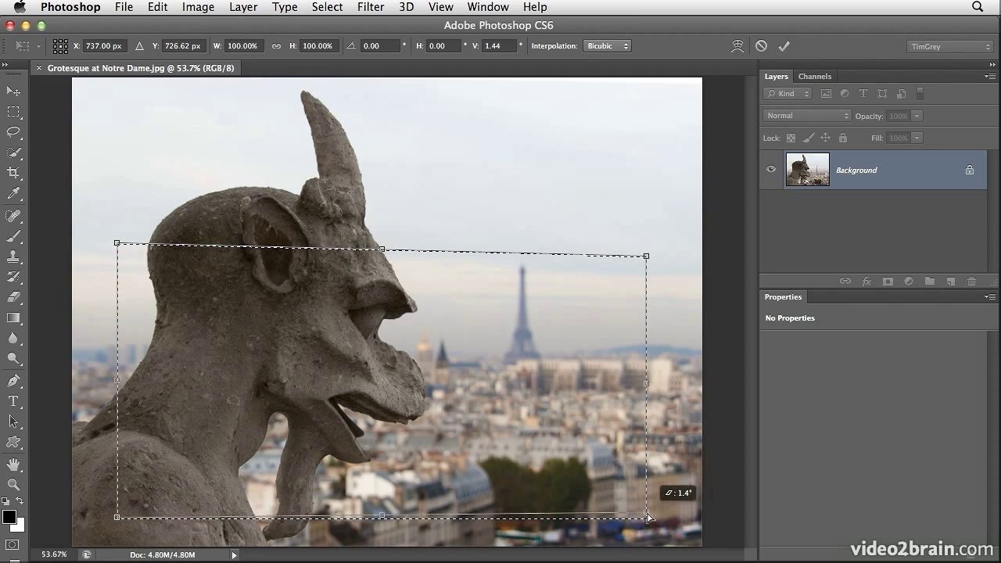
pyautogui.moveTo(648, 518); pyautogui.dragTo(645, 498)
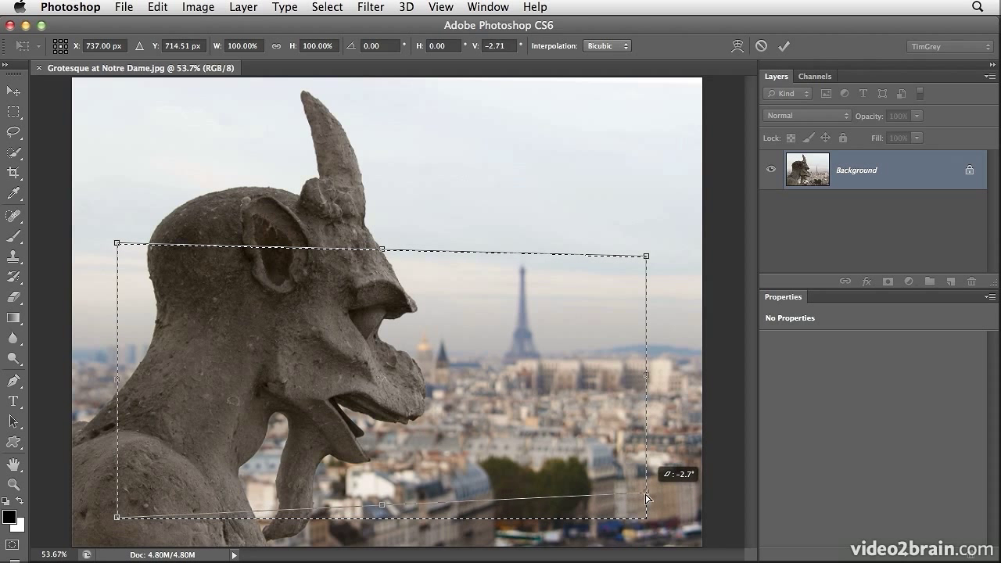
pyautogui.moveTo(648, 497); pyautogui.dragTo(647, 503)
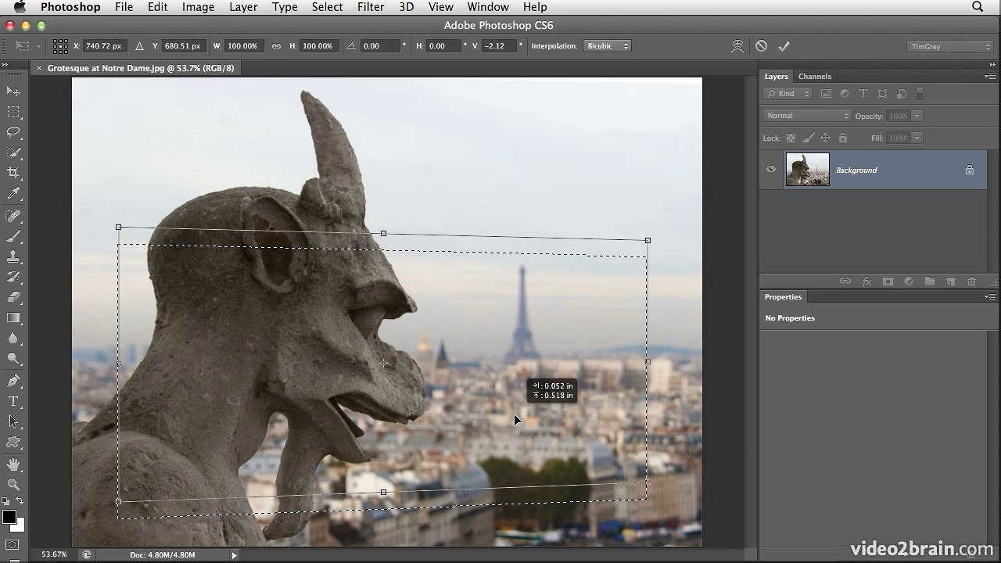
pyautogui.moveTo(576, 274)
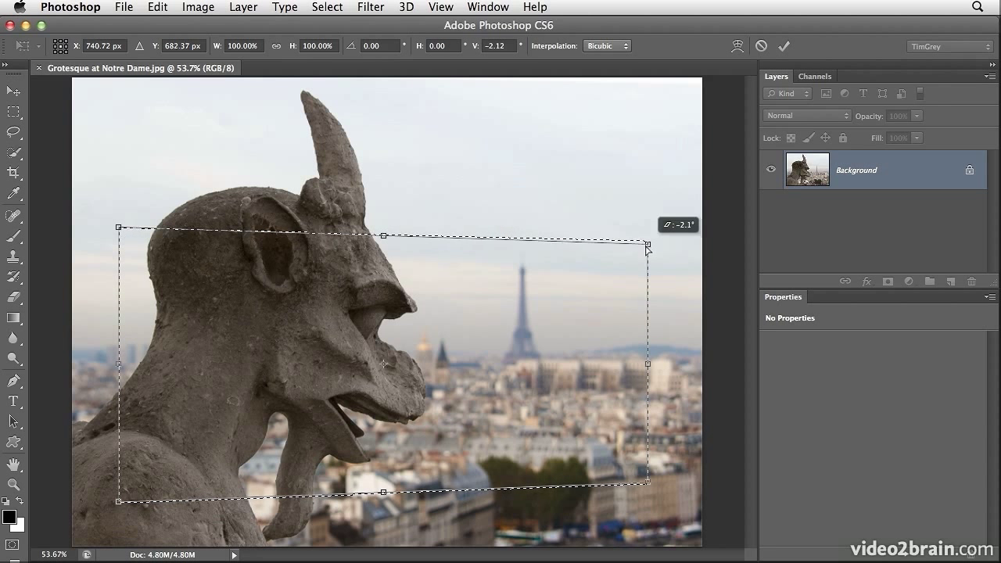
# Step: Tilt the selection to about 3 degrees and narrow it from the right side
pyautogui.moveTo(648, 249); pyautogui.dragTo(648, 253)
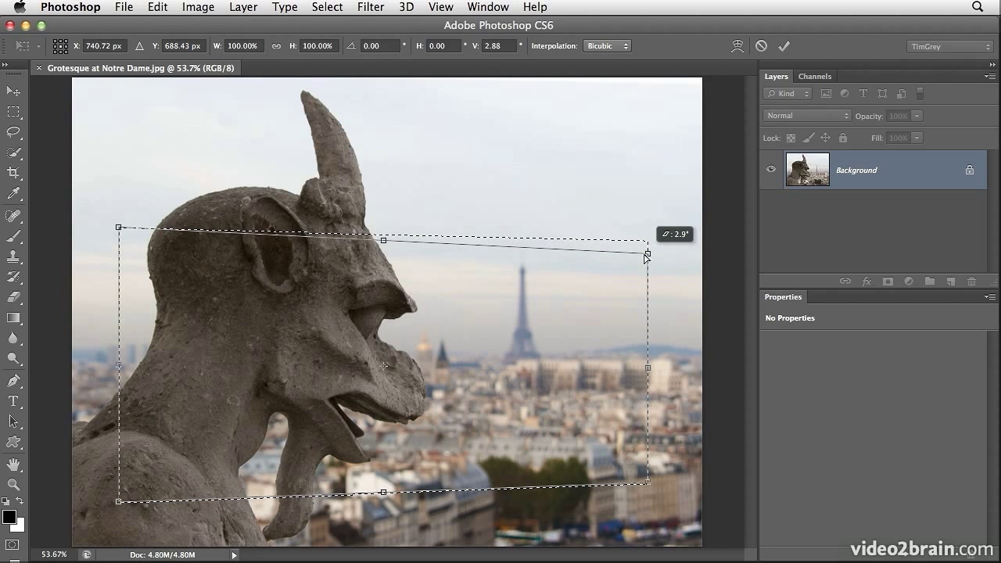
pyautogui.moveTo(644, 255); pyautogui.dragTo(651, 485)
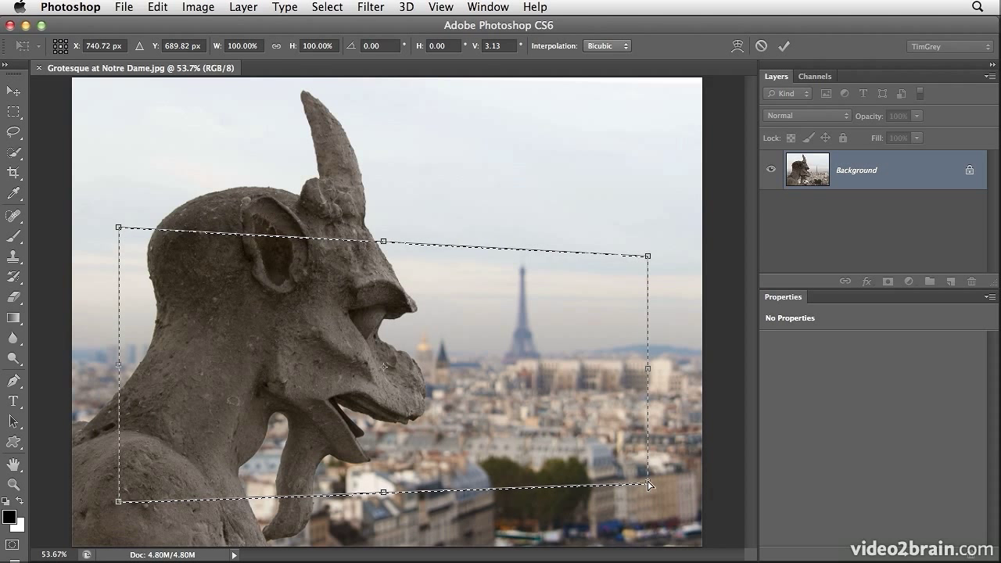
pyautogui.moveTo(651, 484); pyautogui.dragTo(650, 475)
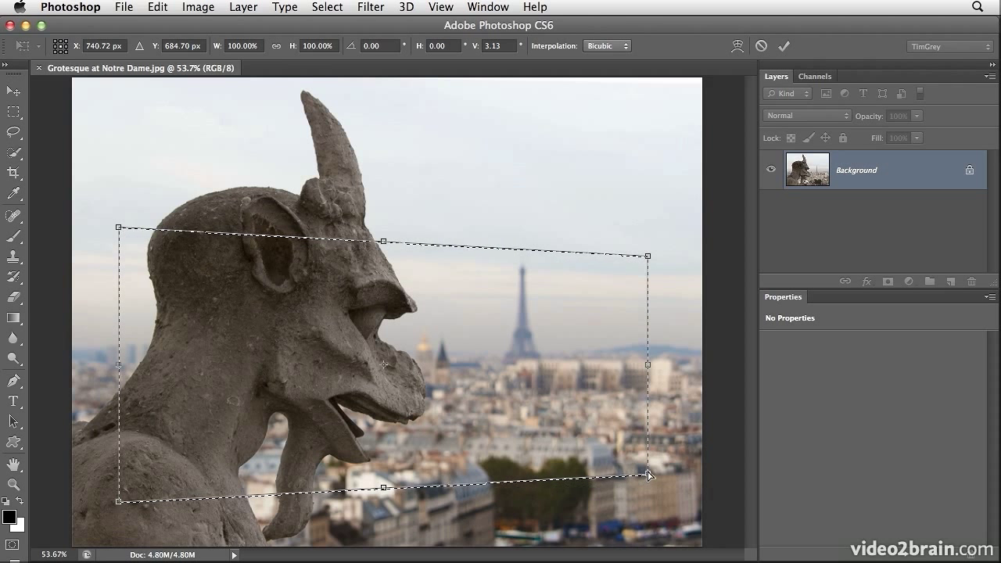
pyautogui.moveTo(649, 366); pyautogui.dragTo(626, 366)
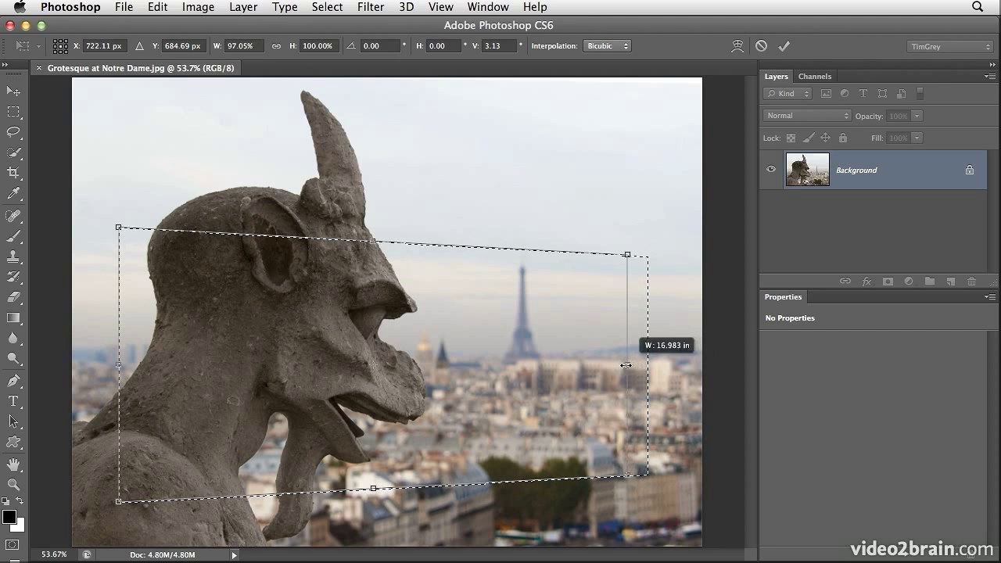
pyautogui.moveTo(626, 366); pyautogui.dragTo(598, 366)
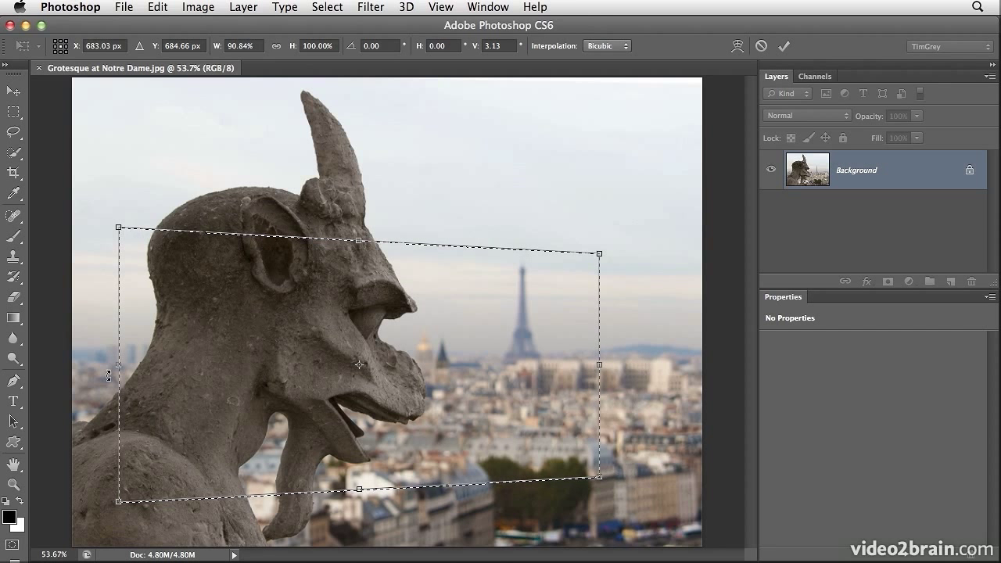
pyautogui.moveTo(118, 364); pyautogui.dragTo(122, 365)
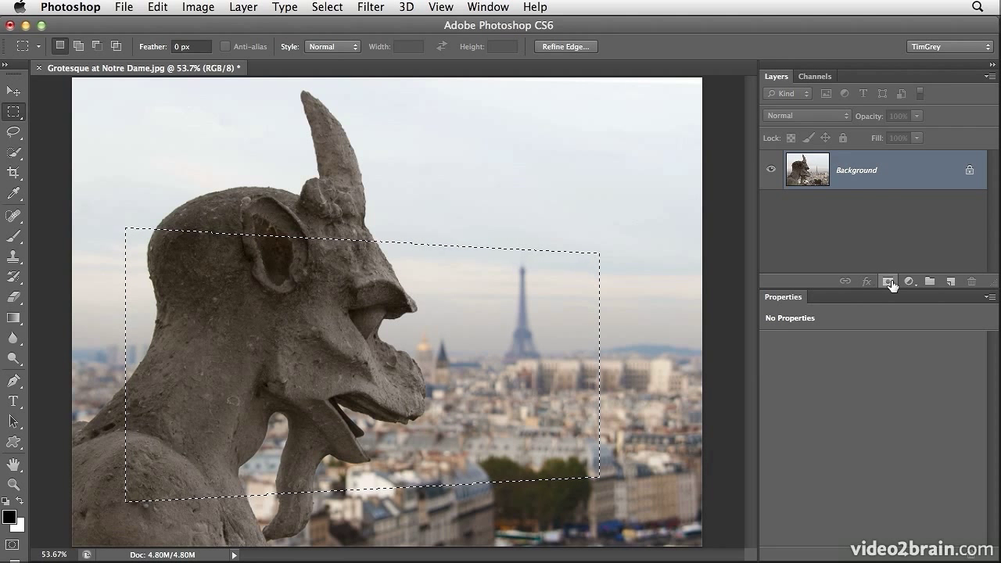
# Step: Add a layer mask so only the slanted selection of the photo shows
pyautogui.click(888, 281)
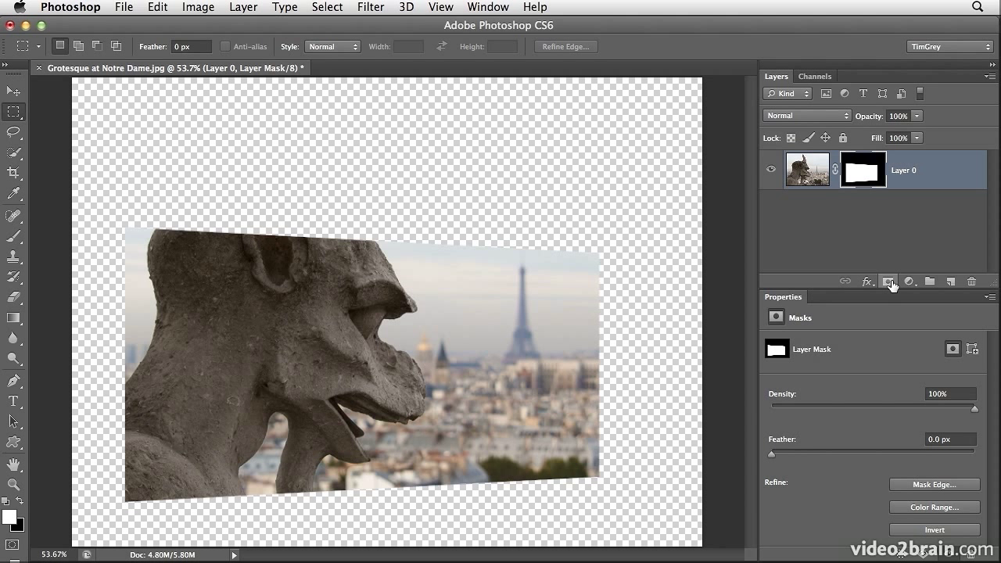
pyautogui.moveTo(808, 177)
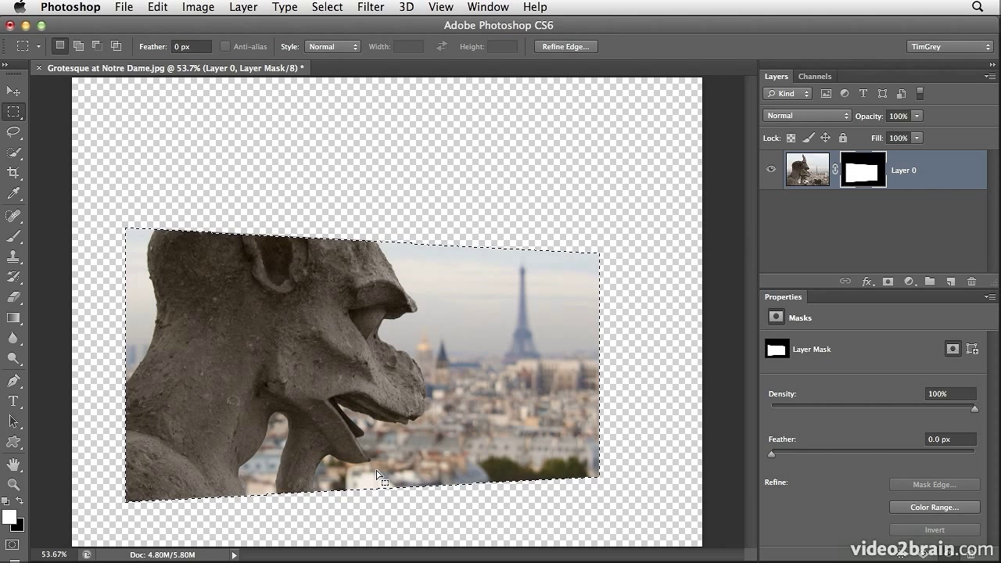
pyautogui.moveTo(574, 471)
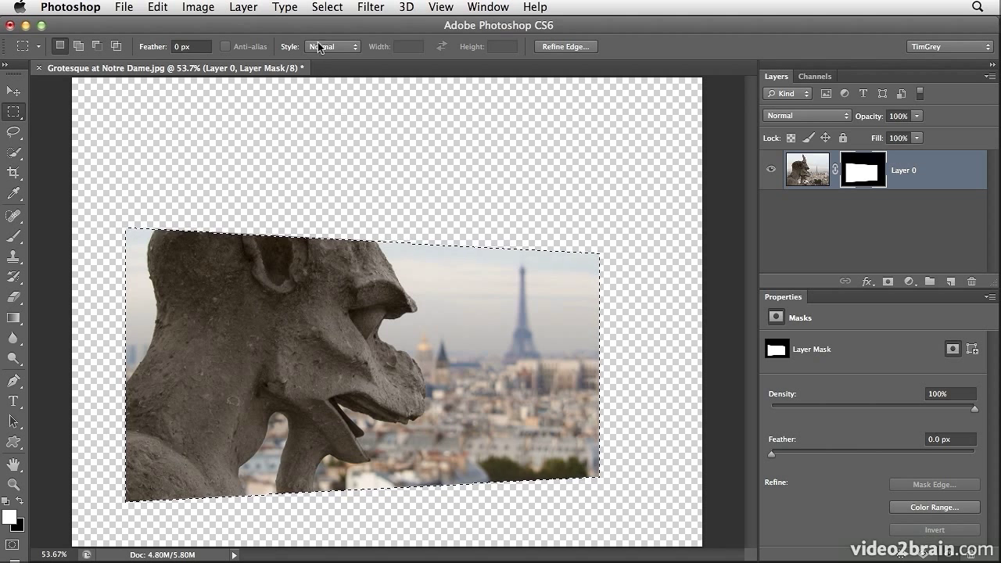
# Step: Transform the selection again, skewing the outline into a tilted quadrilateral
pyautogui.click(319, 7)
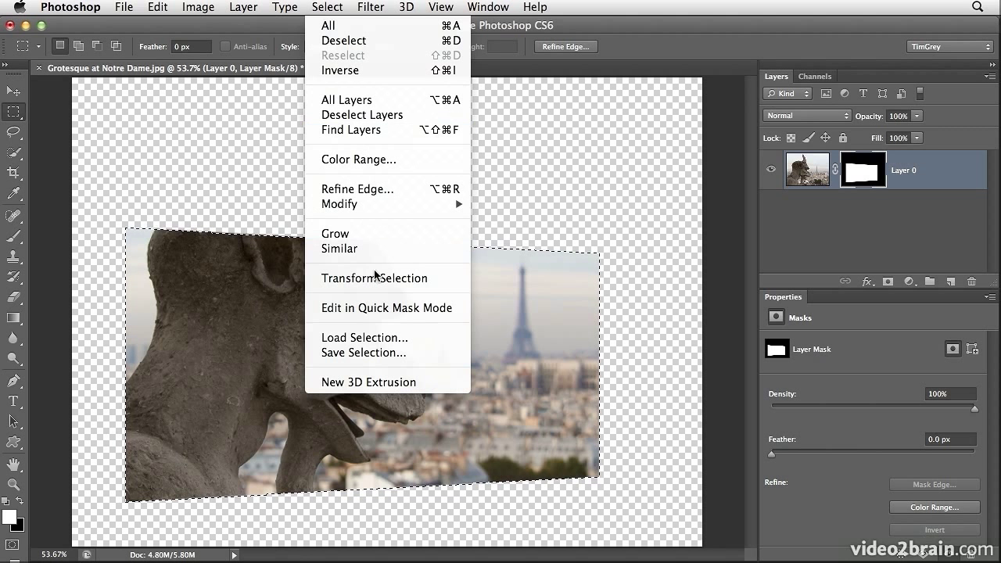
pyautogui.click(372, 278)
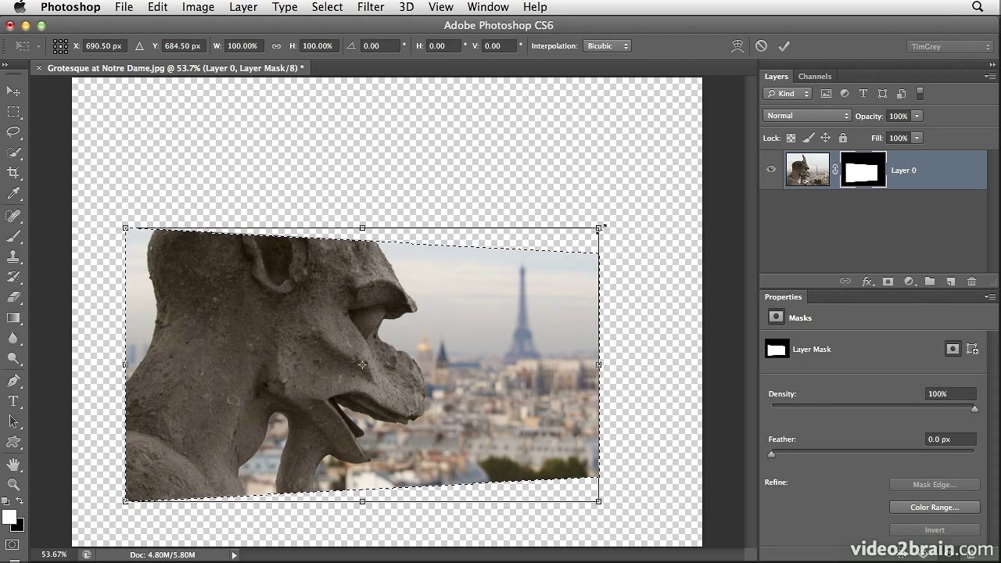
pyautogui.moveTo(600, 229); pyautogui.dragTo(616, 194)
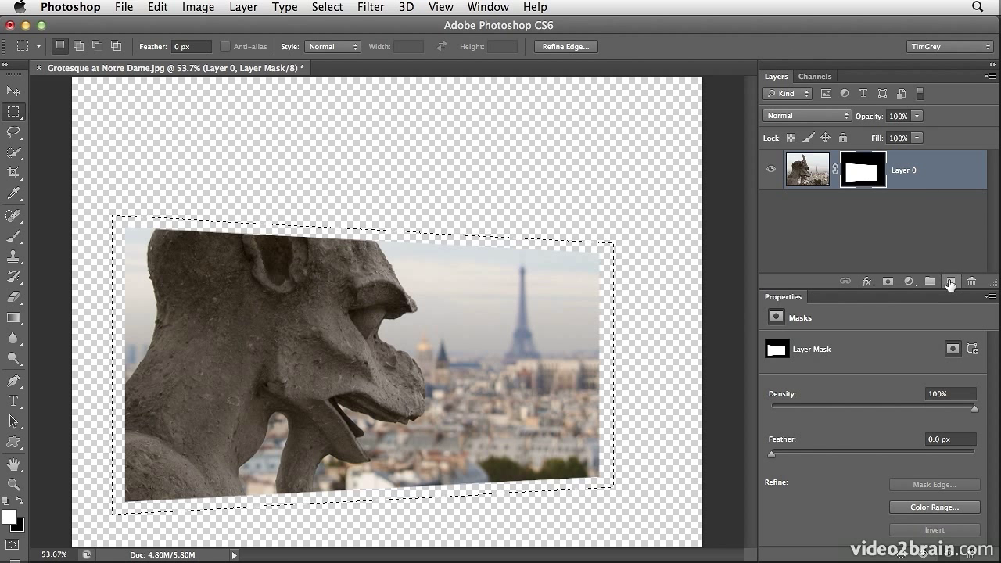
# Step: Create a new layer masked to the border selection, naming the layers Background and Border
pyautogui.click(950, 282)
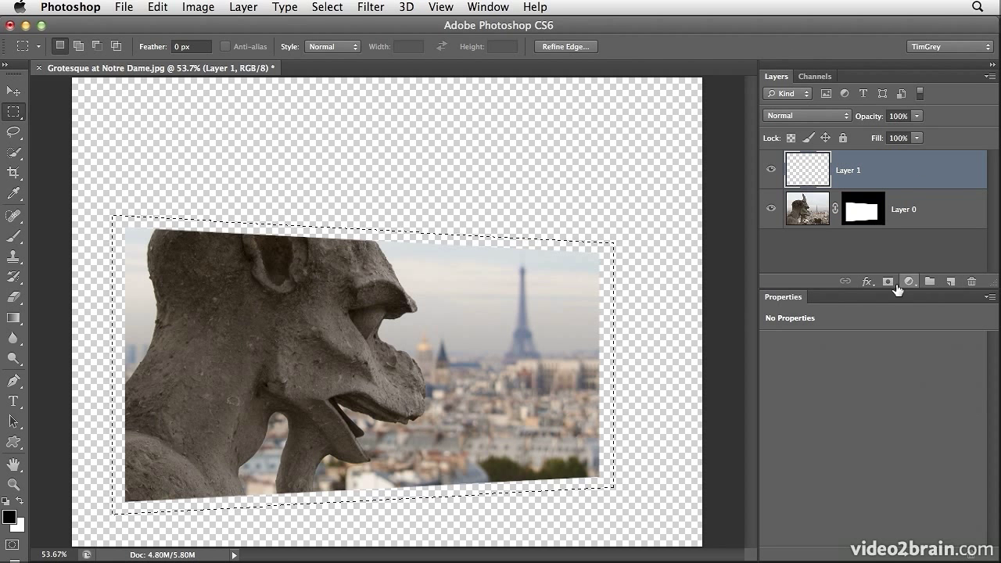
pyautogui.click(888, 282)
pyautogui.write('Backgrou')
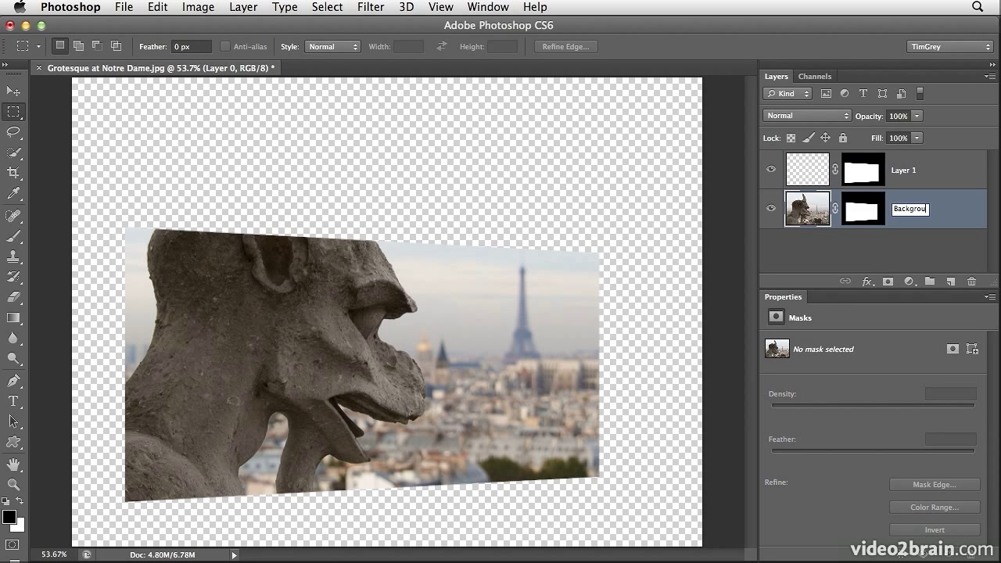
pyautogui.press('Return')
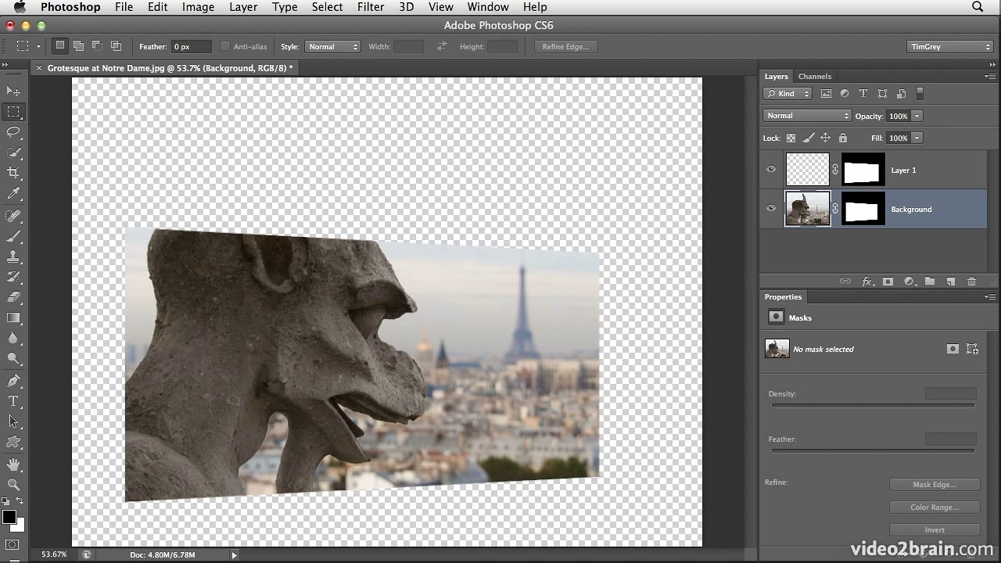
pyautogui.doubleClick(905, 169)
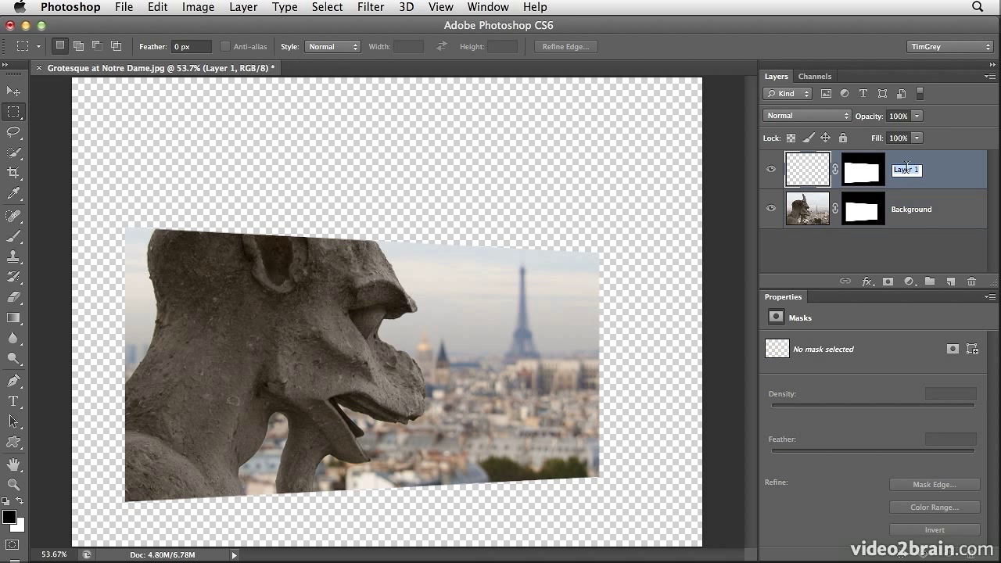
pyautogui.write('Border')
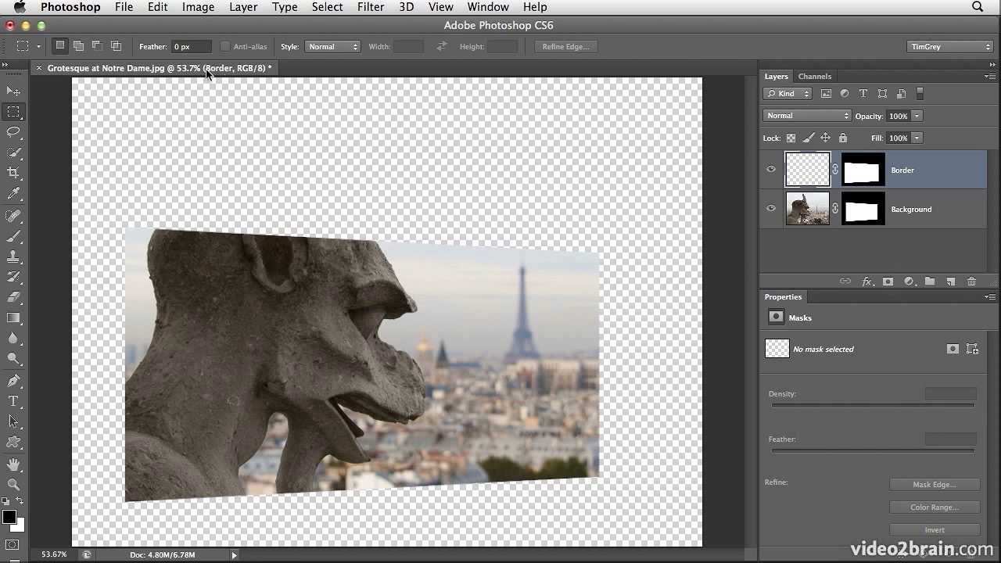
# Step: Fill the Border layer with white via Edit > Fill
pyautogui.click(158, 6)
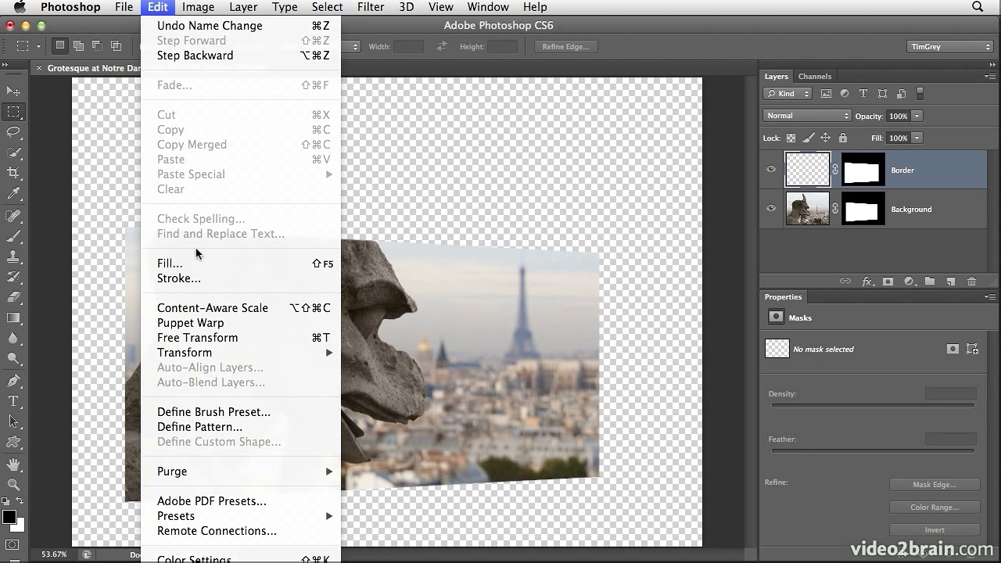
pyautogui.click(169, 262)
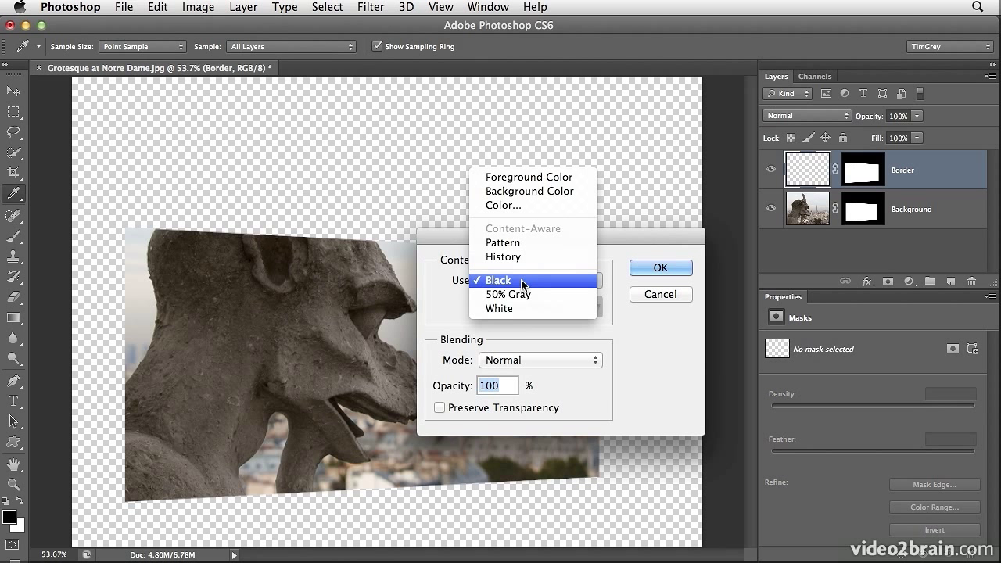
pyautogui.click(499, 308)
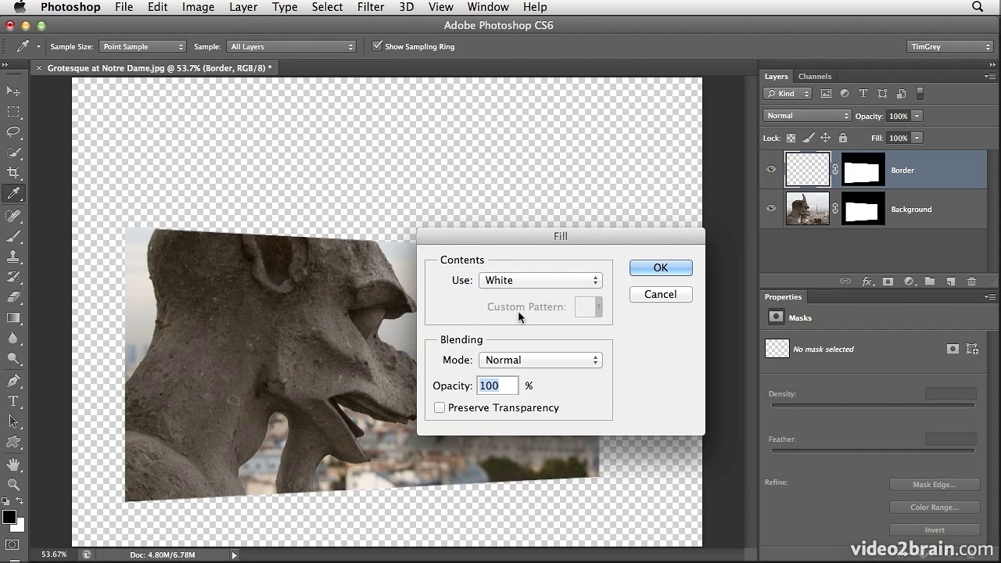
pyautogui.click(660, 268)
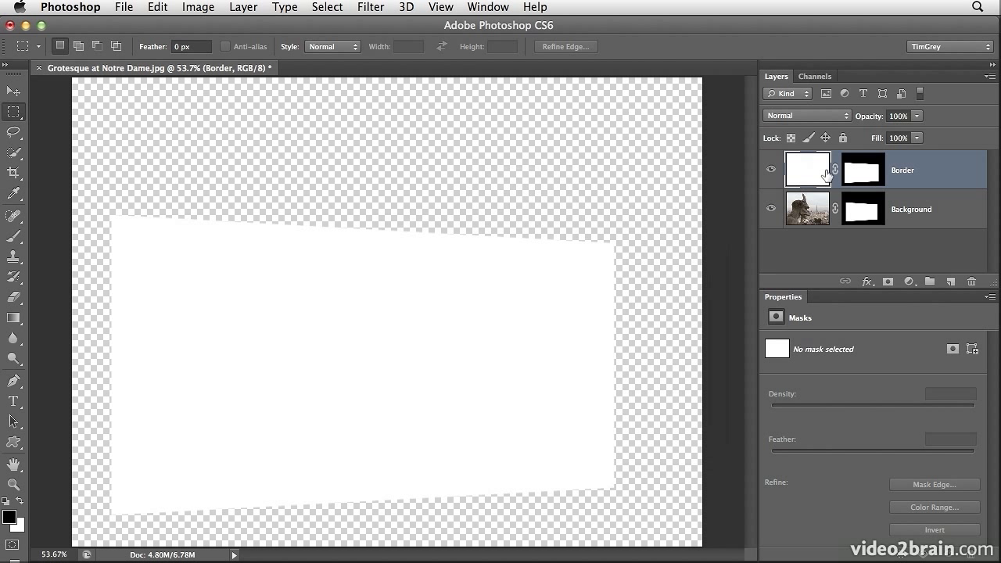
pyautogui.moveTo(816, 169)
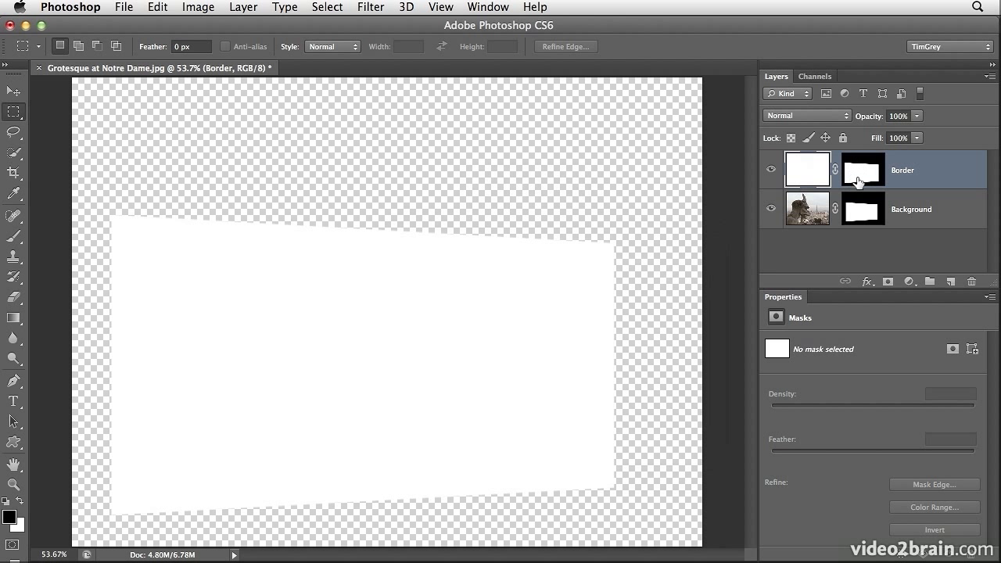
pyautogui.moveTo(862, 172)
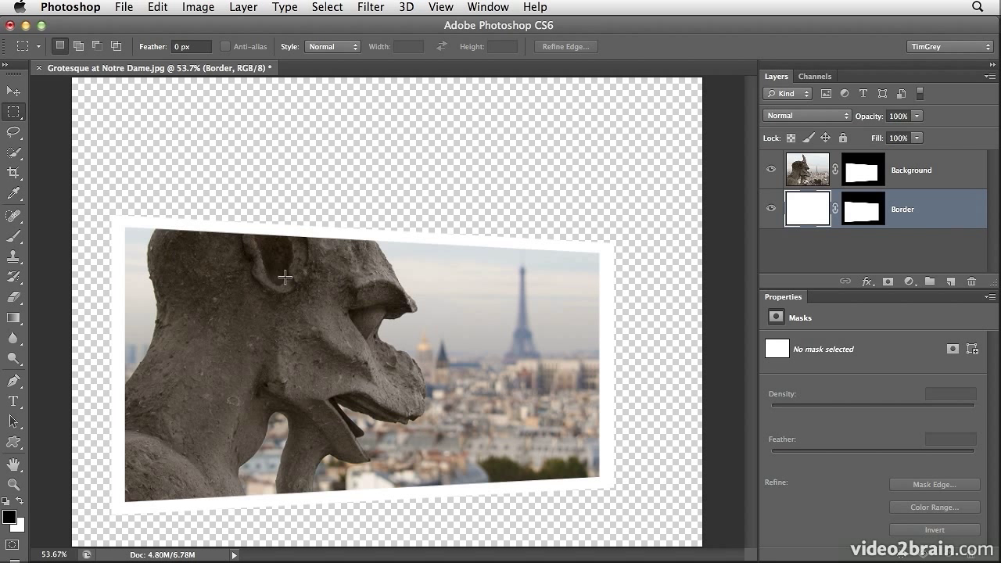
pyautogui.moveTo(294, 244)
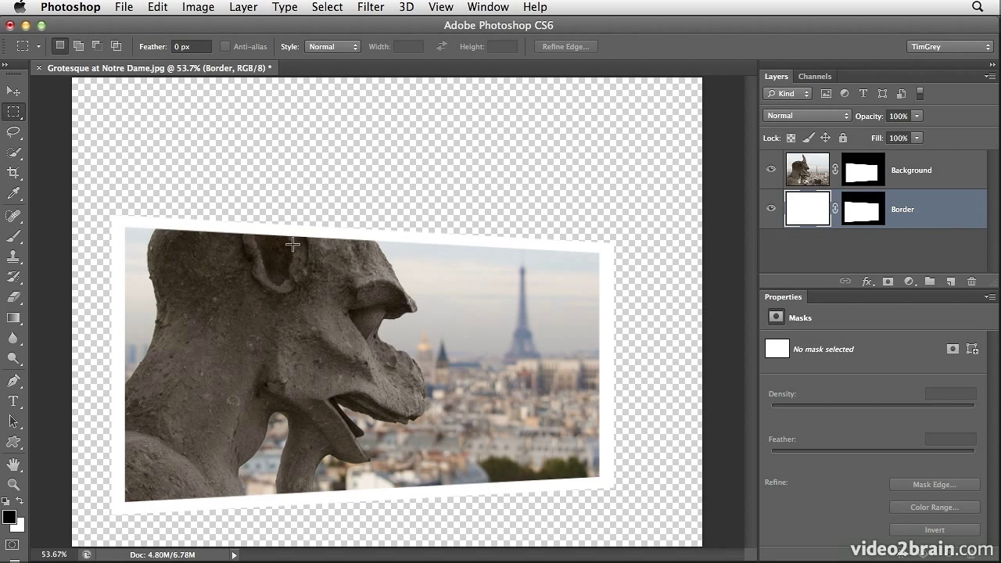
pyautogui.moveTo(266, 81)
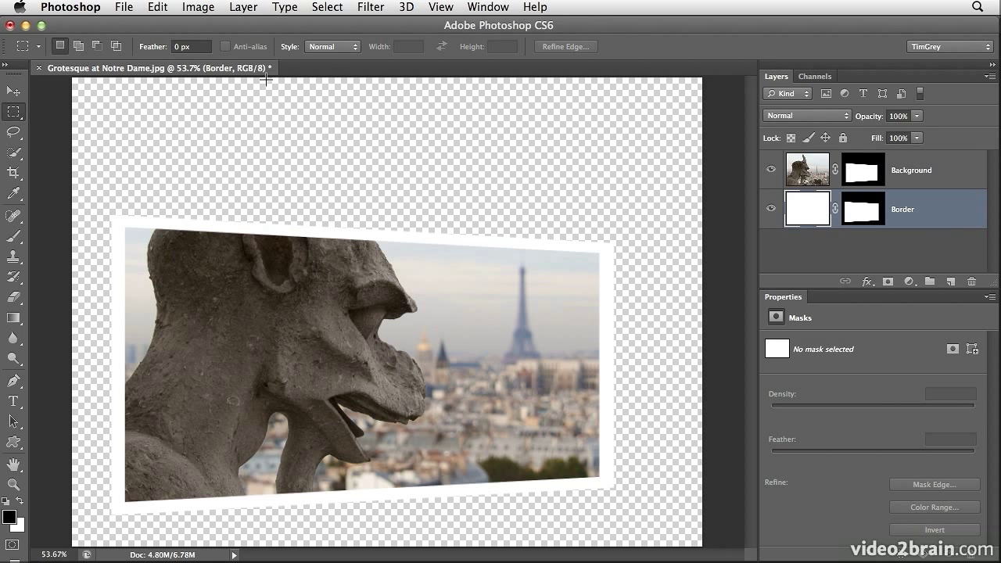
pyautogui.moveTo(205, 219)
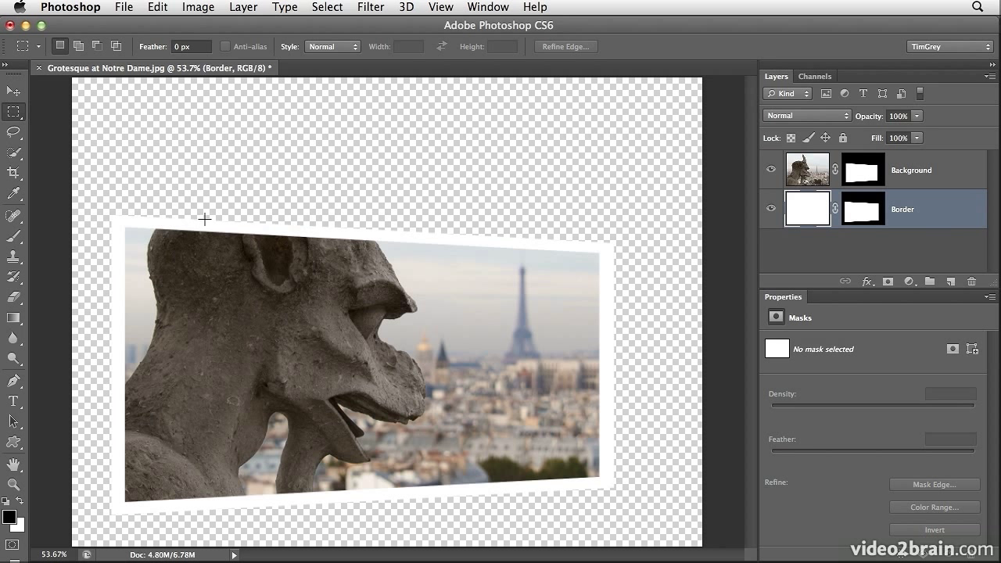
pyautogui.moveTo(372, 244)
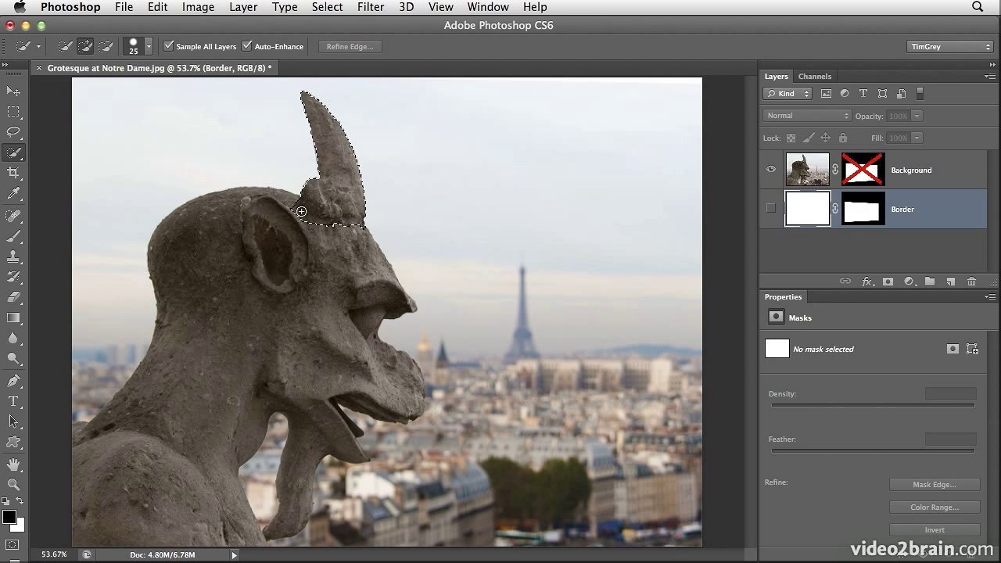
# Step: Quick-select the gargoyle's horn and the top of its head
pyautogui.moveTo(300, 213); pyautogui.dragTo(180, 278)
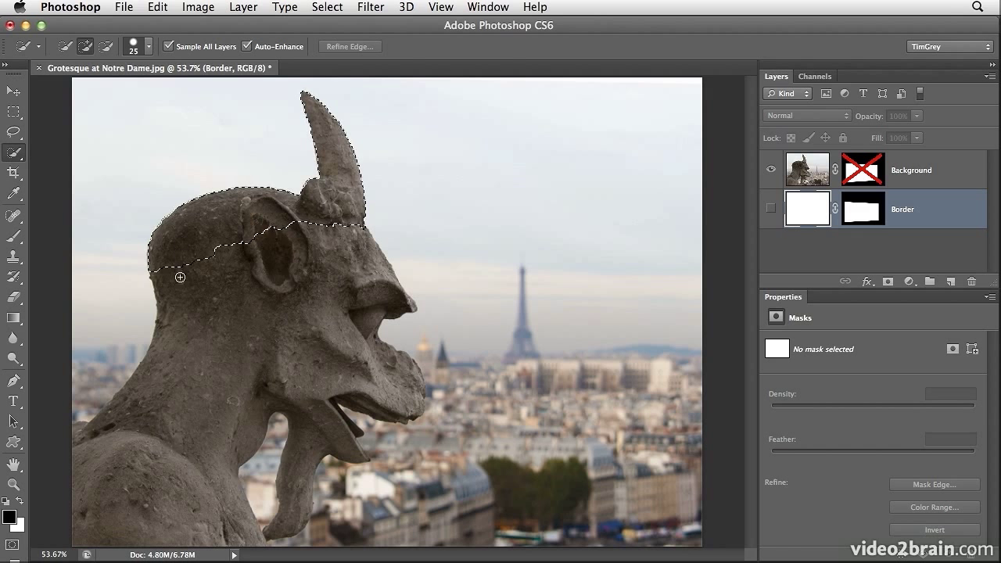
pyautogui.moveTo(180, 278); pyautogui.dragTo(352, 297)
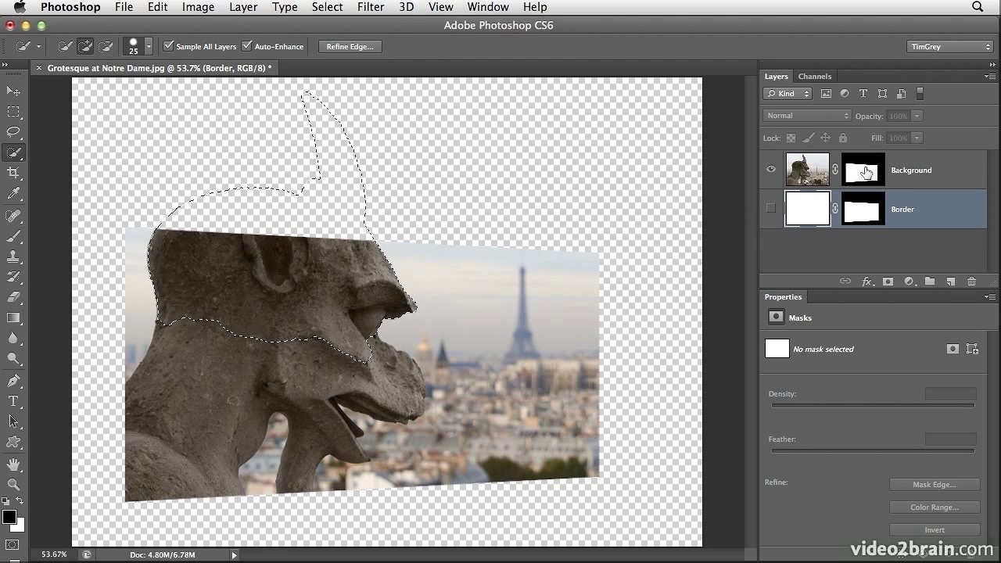
# Step: Fill the Background layer's mask with white inside the head selection
pyautogui.click(862, 169)
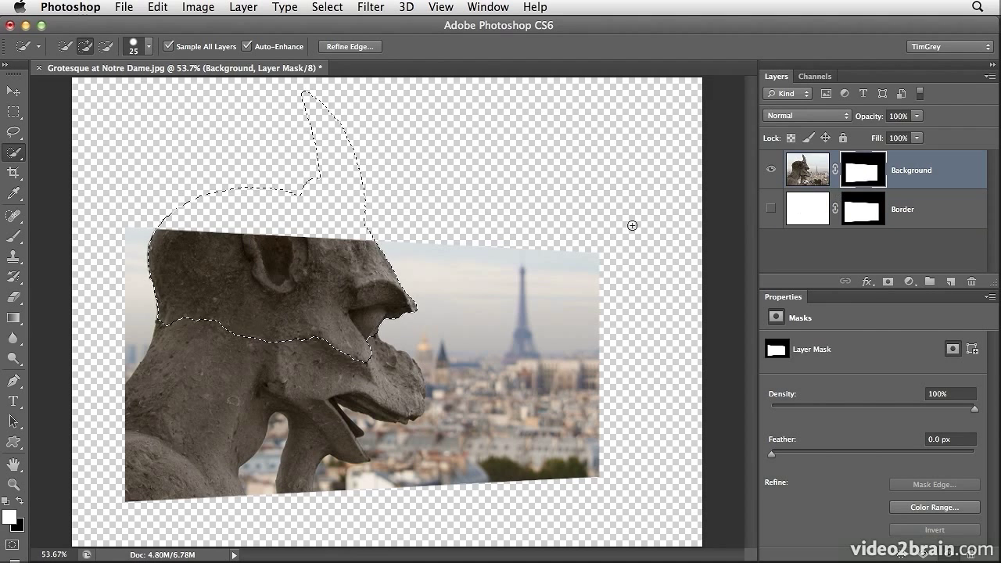
pyautogui.moveTo(251, 220)
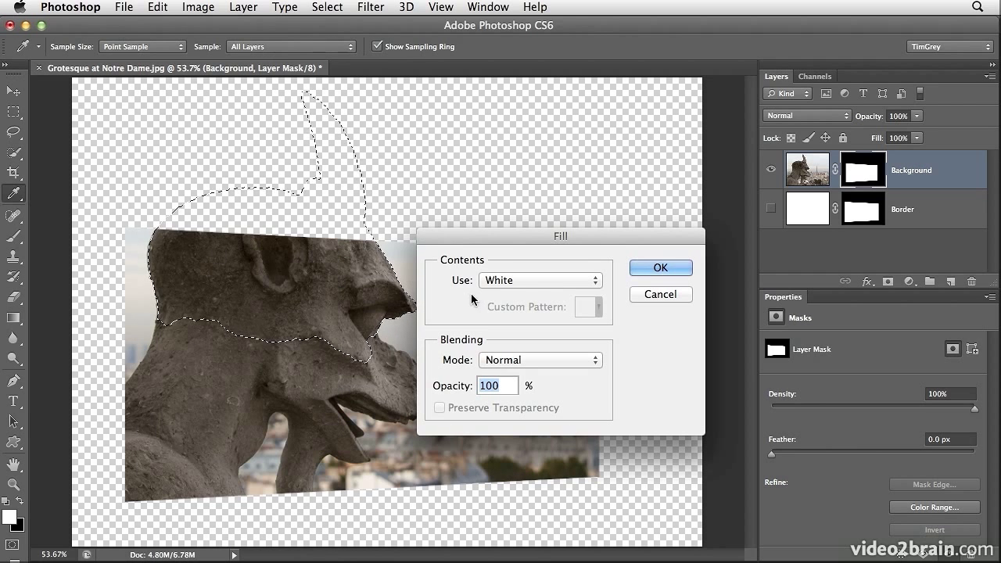
pyautogui.click(660, 267)
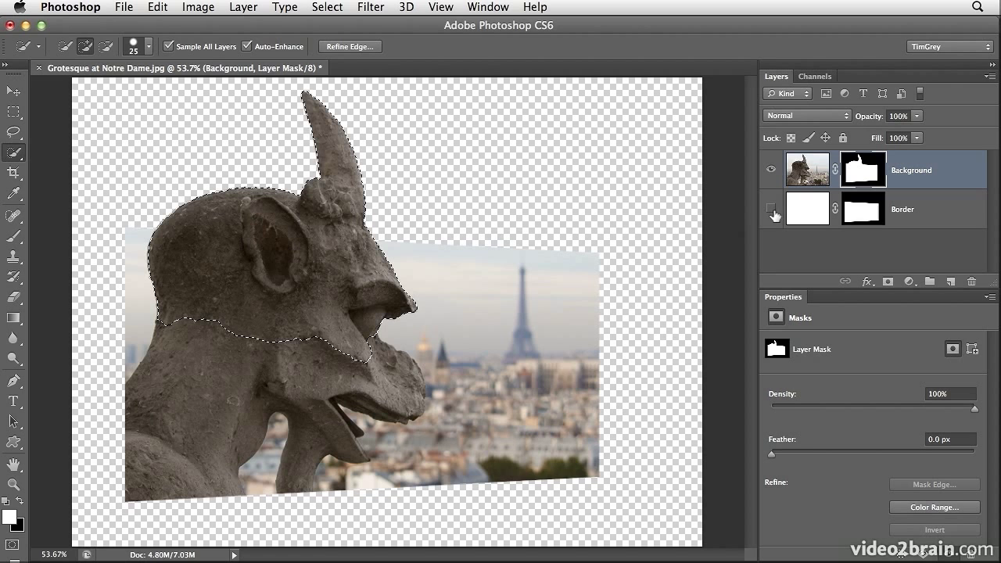
# Step: Show the Border layer and add a new empty layer named Gradient beneath it
pyautogui.click(773, 210)
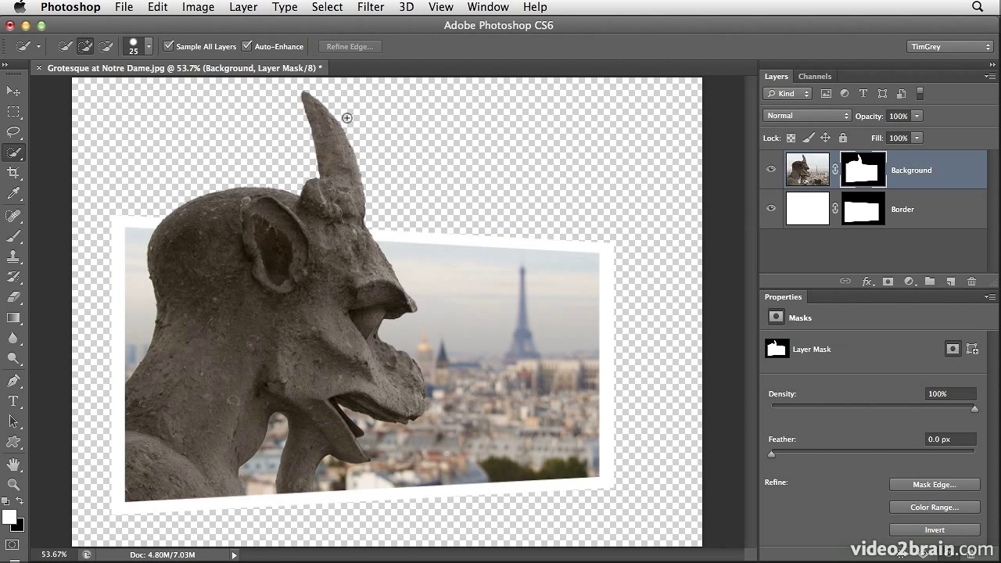
pyautogui.moveTo(388, 280)
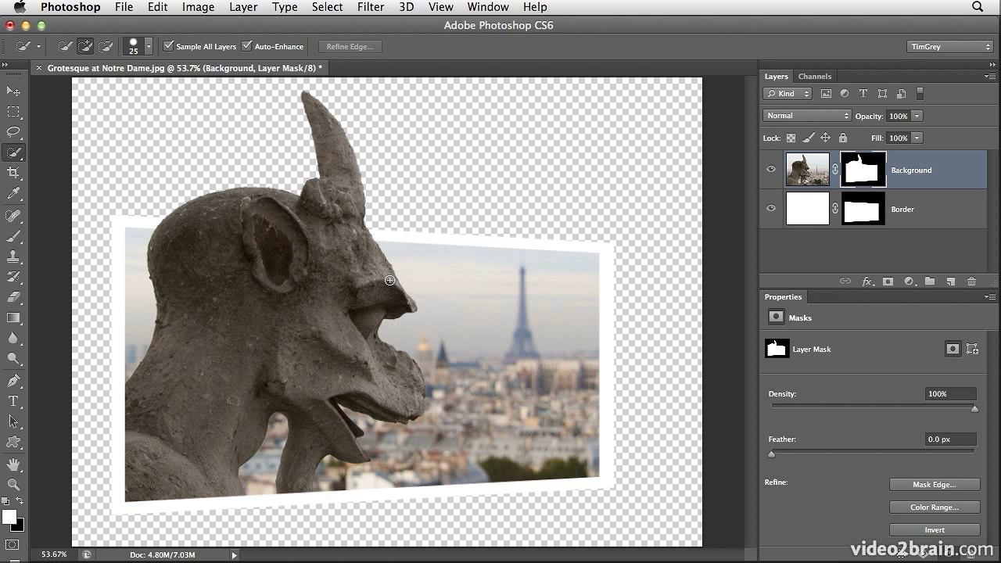
pyautogui.moveTo(263, 253)
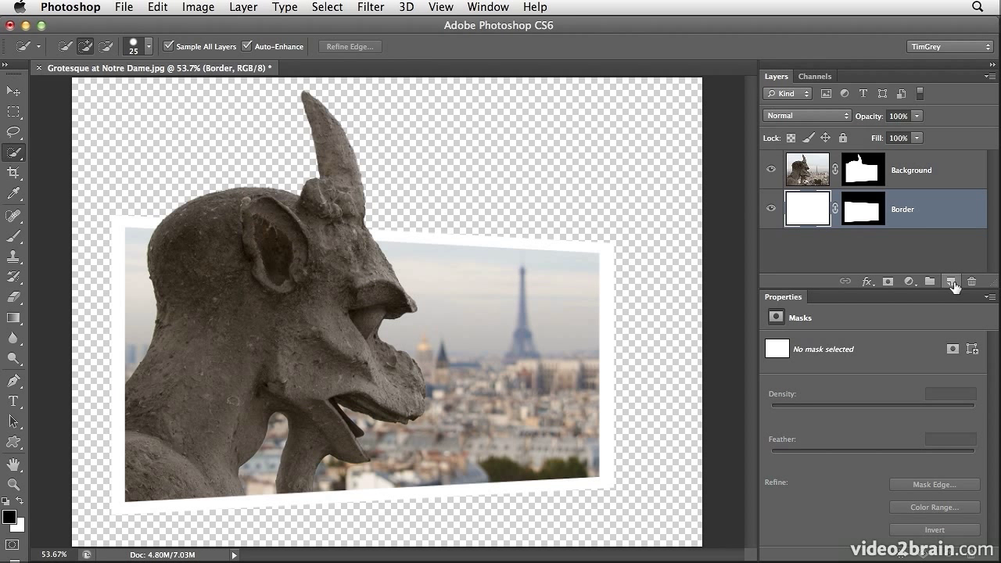
pyautogui.click(951, 280)
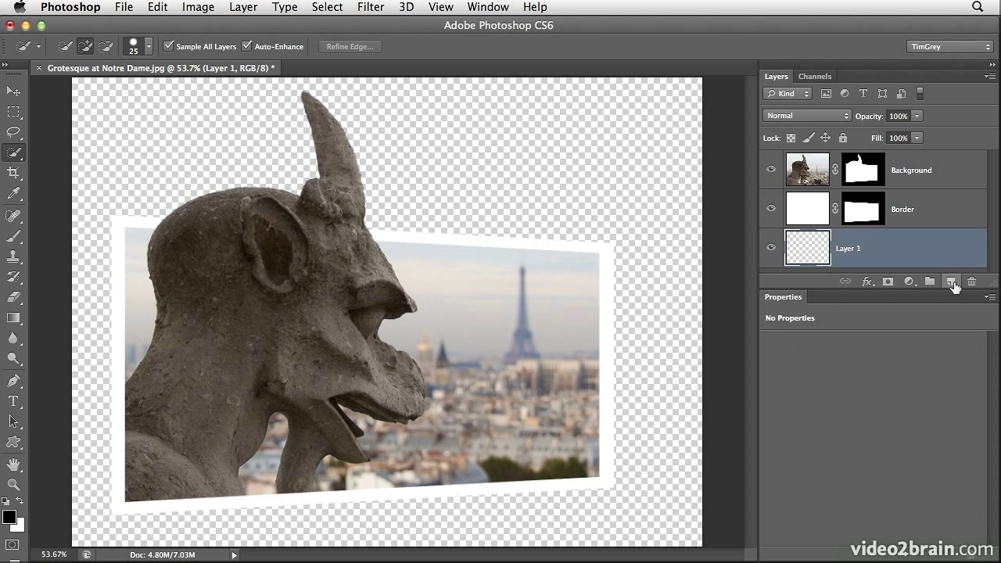
pyautogui.doubleClick(847, 248)
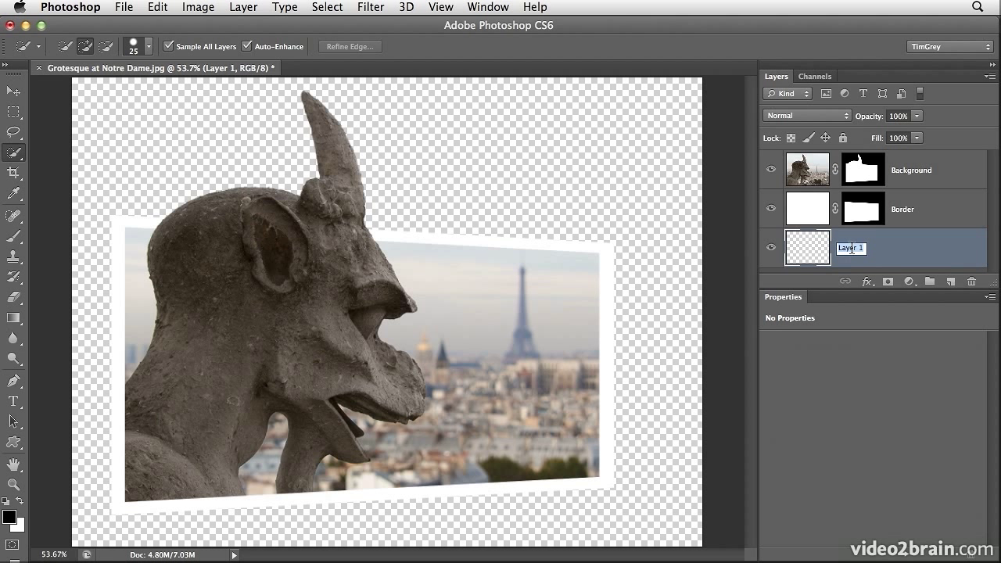
pyautogui.write('Gradient')
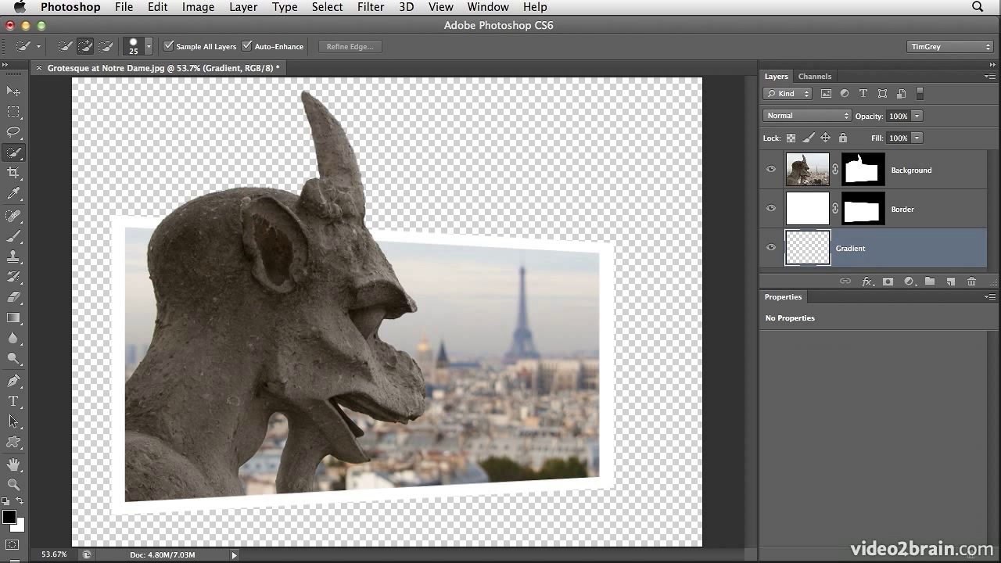
pyautogui.click(10, 316)
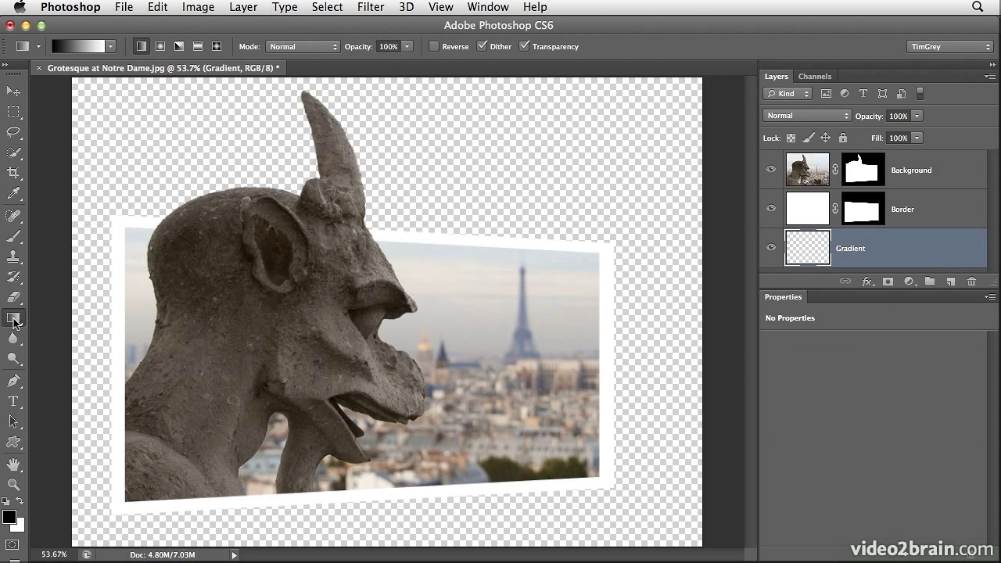
# Step: Fill the Gradient layer with a diagonal purple-to-orange gradient from upper left to lower right
pyautogui.click(115, 43)
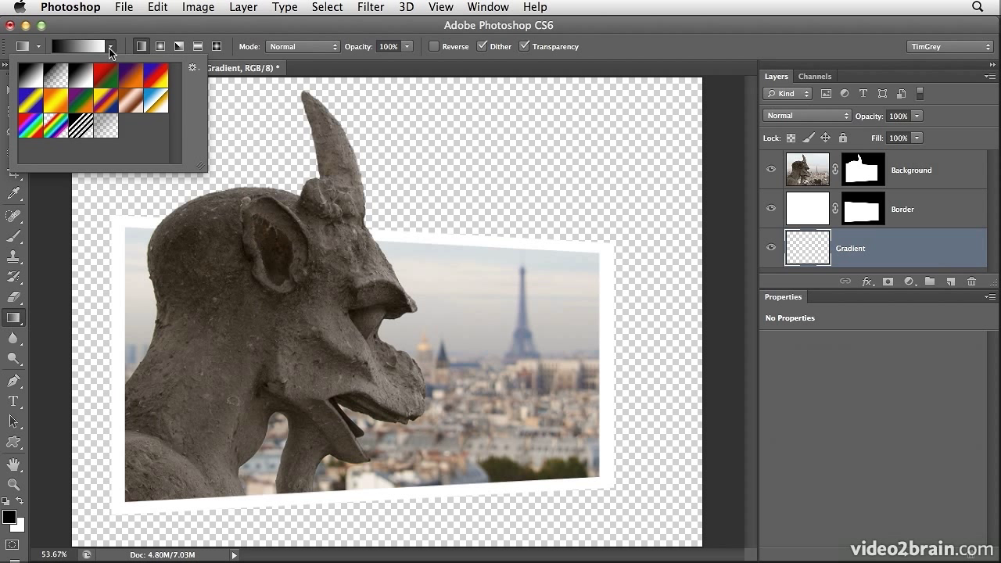
pyautogui.moveTo(138, 71)
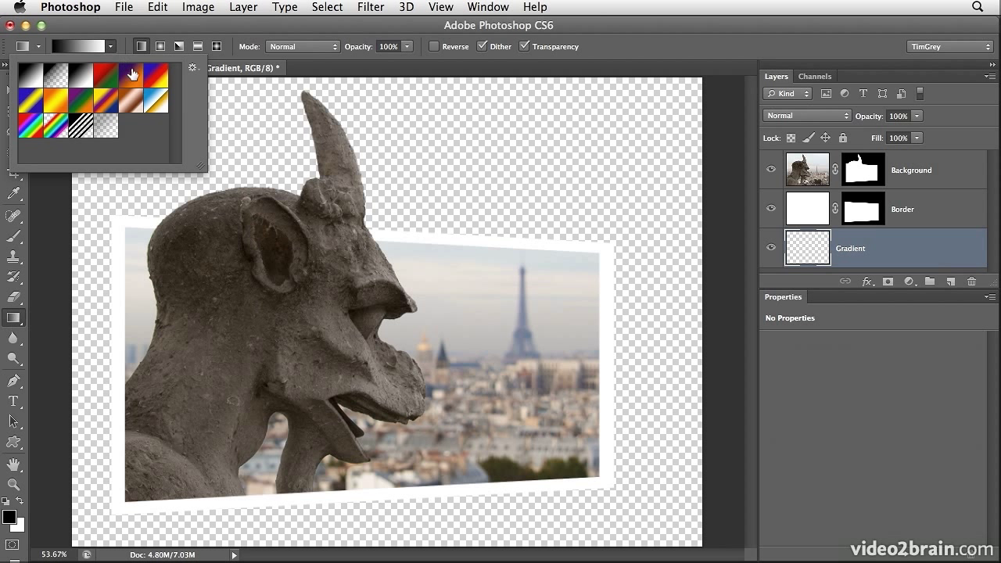
pyautogui.click(147, 72)
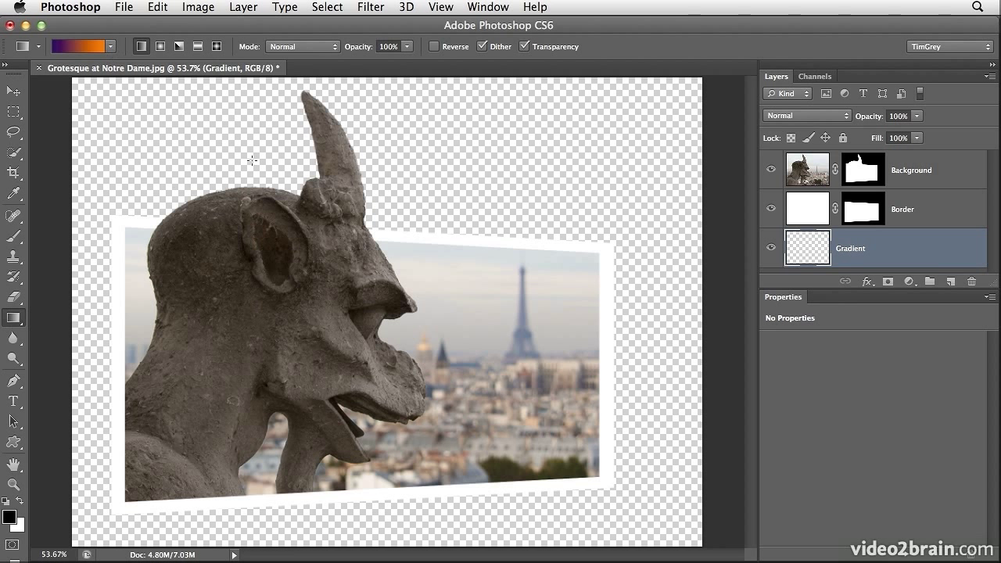
pyautogui.moveTo(253, 159); pyautogui.dragTo(575, 410)
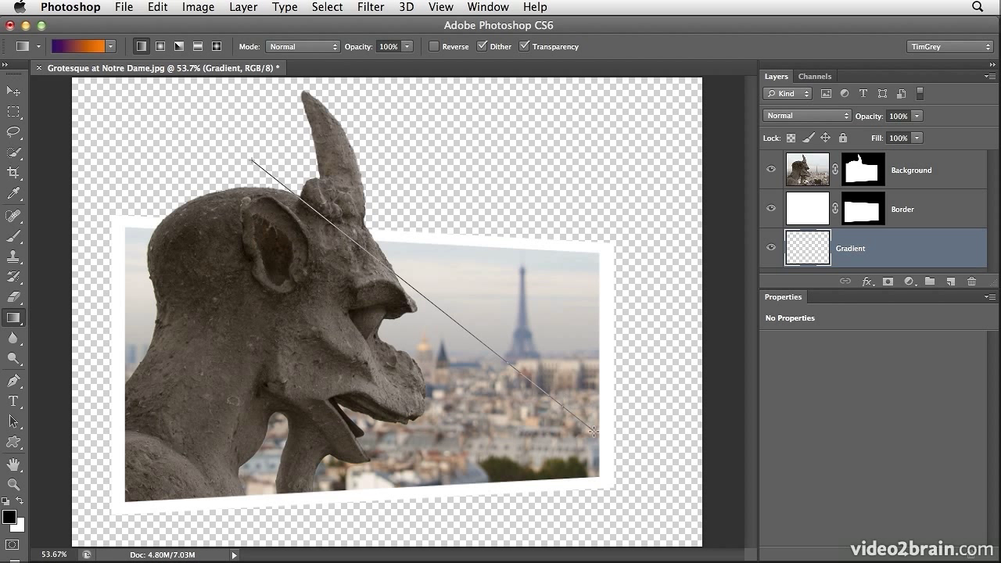
pyautogui.moveTo(253, 164); pyautogui.dragTo(594, 432)
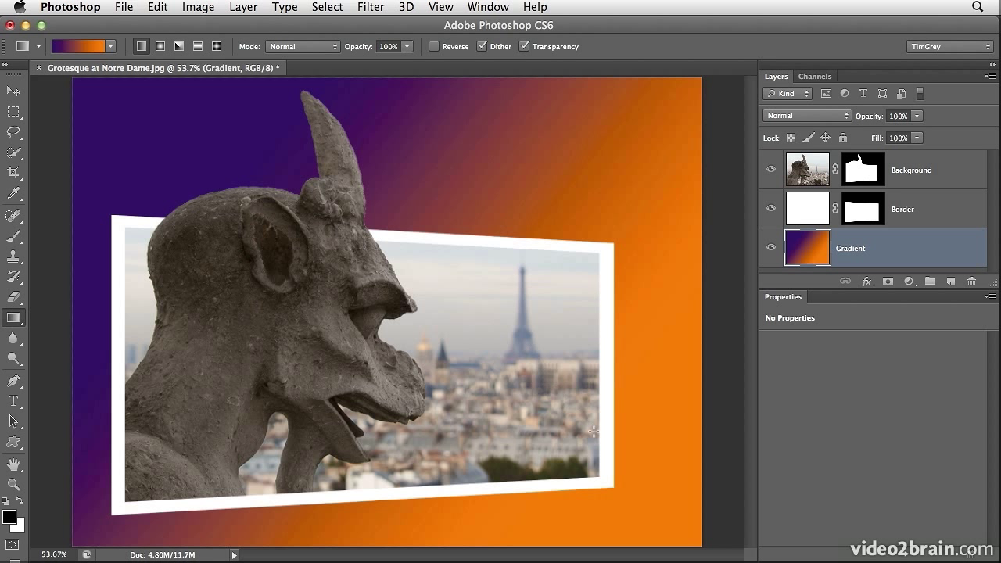
pyautogui.click(807, 208)
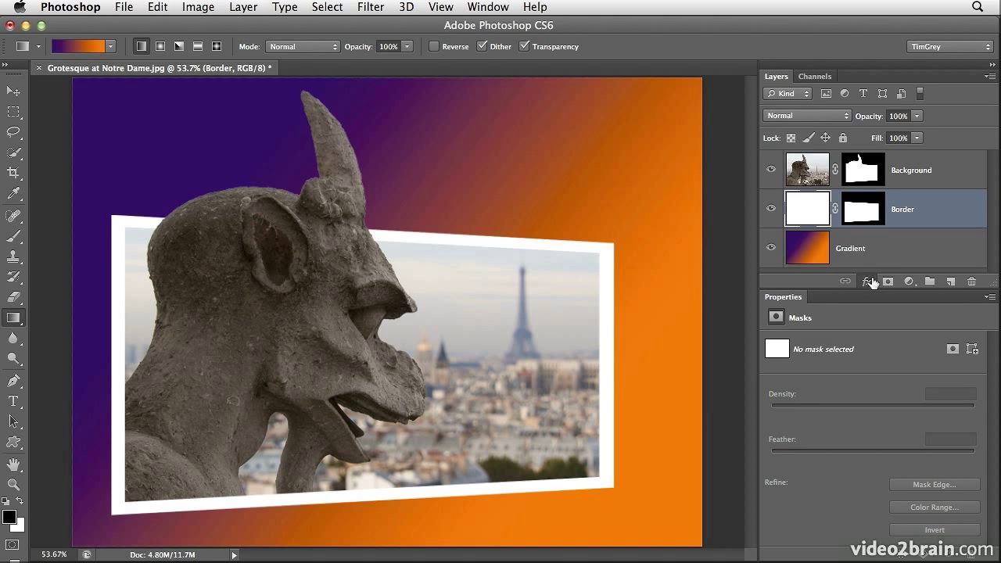
# Step: Give the Border layer a Drop Shadow: angle 135°, distance 15, spread 8, size 32, opacity 30%
pyautogui.click(866, 281)
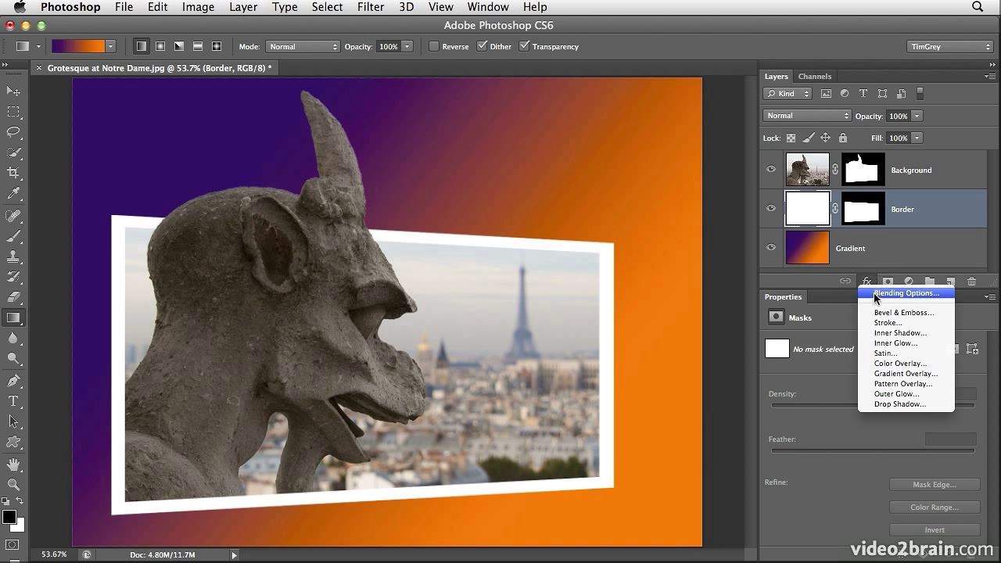
pyautogui.click(897, 403)
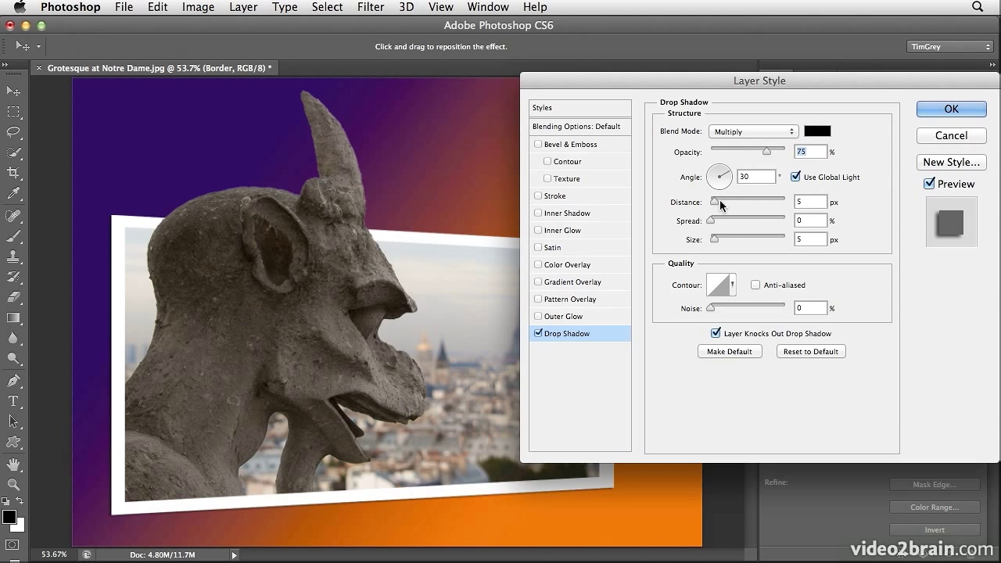
pyautogui.moveTo(710, 202); pyautogui.dragTo(733, 201)
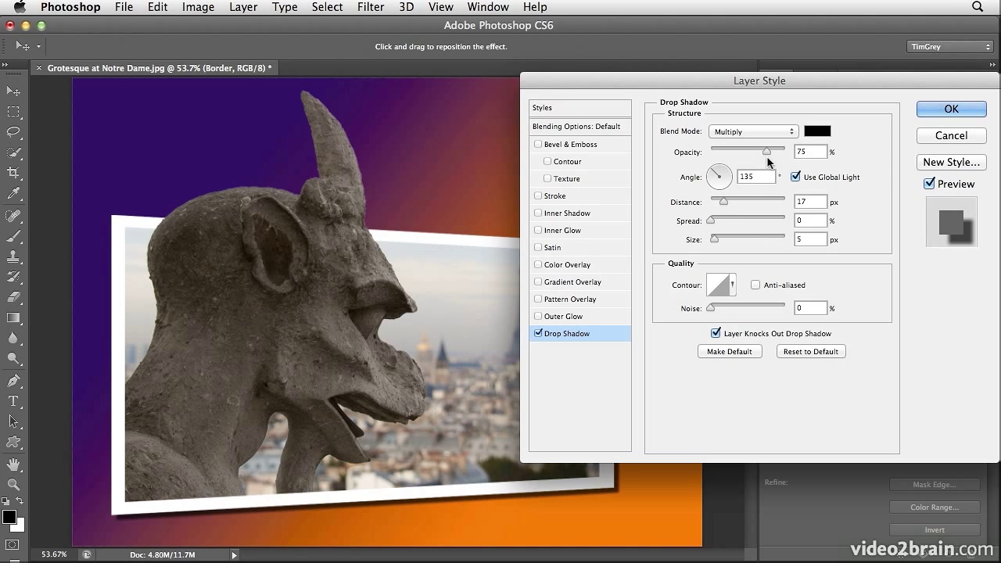
pyautogui.moveTo(772, 152); pyautogui.dragTo(743, 152)
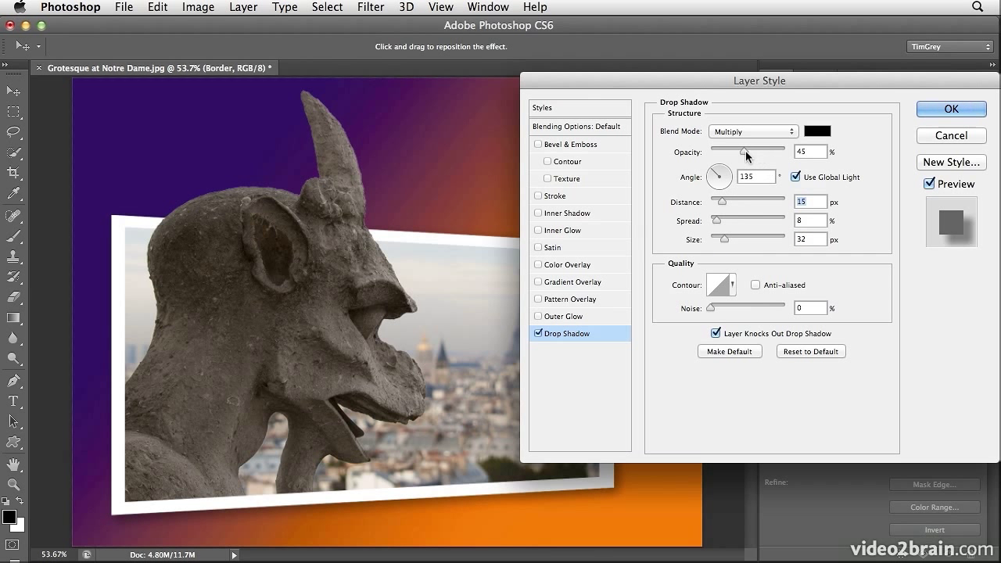
pyautogui.moveTo(744, 151); pyautogui.dragTo(727, 150)
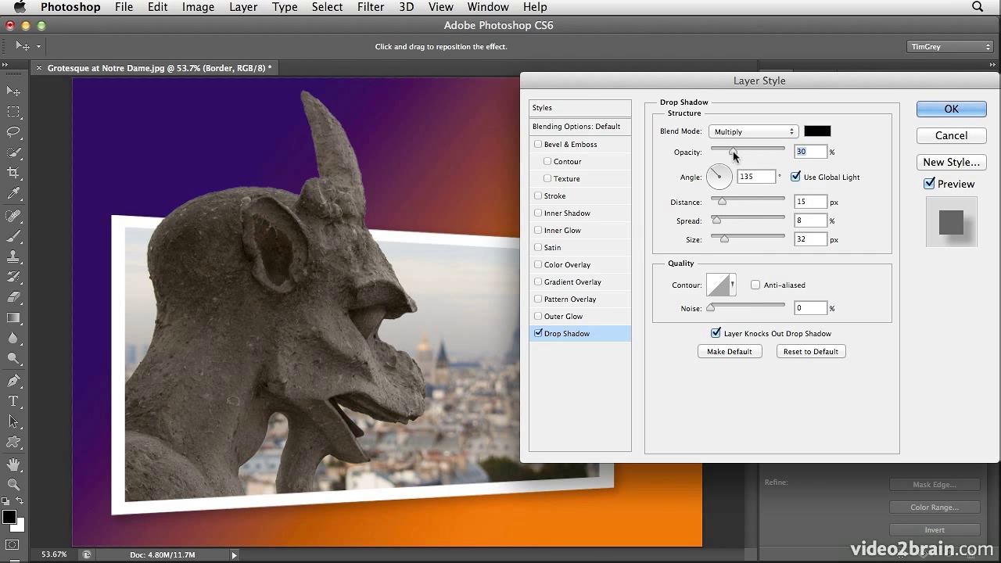
pyautogui.click(951, 109)
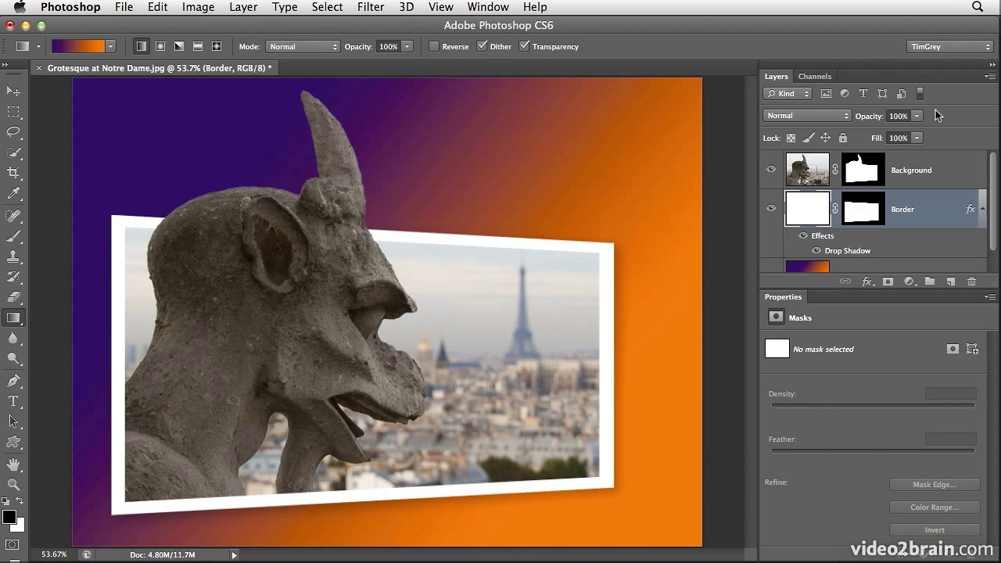
pyautogui.moveTo(825, 246)
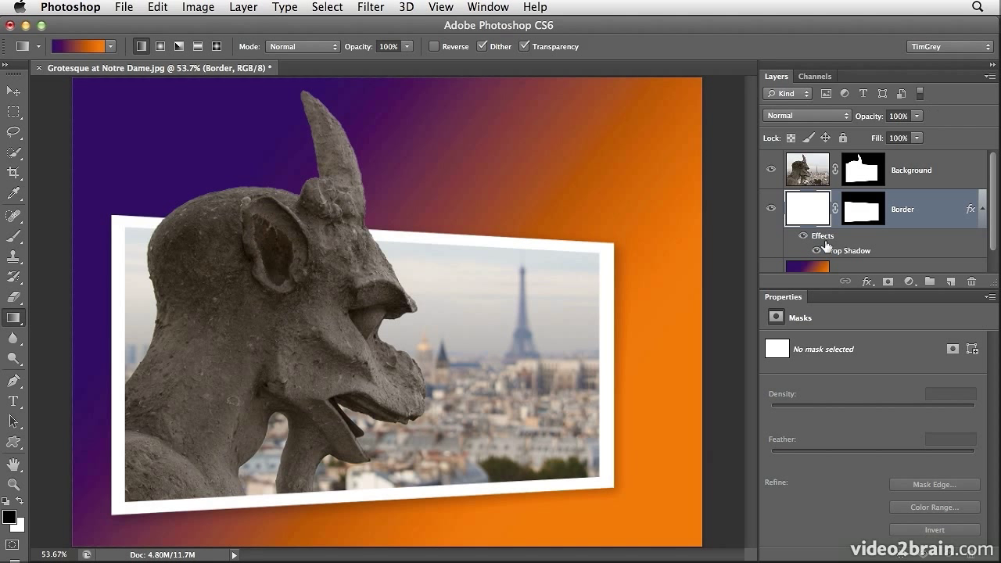
pyautogui.moveTo(574, 244)
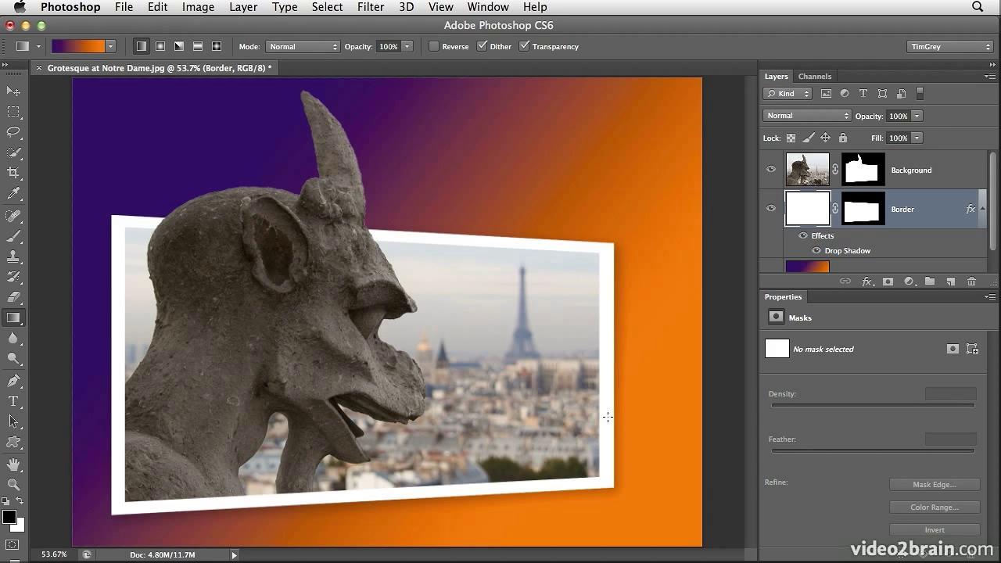
pyautogui.moveTo(602, 484)
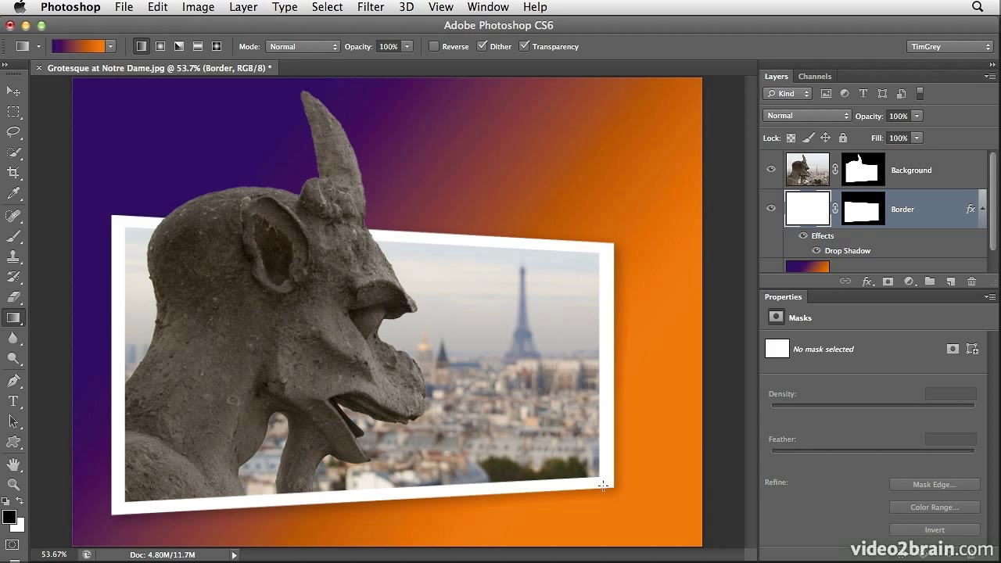